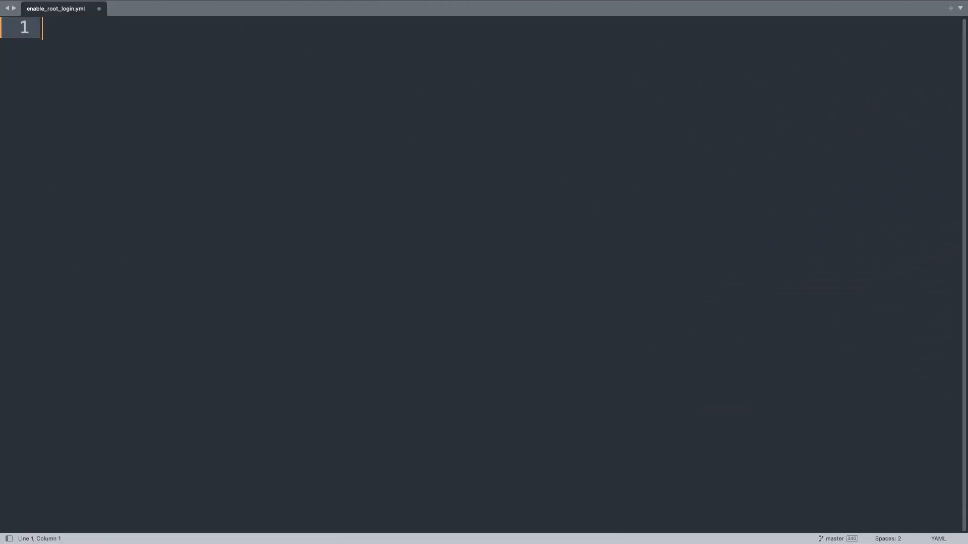
Start the YAML with a 'root login enabled' play: hosts all, become true, gather_facts false.
text(--)
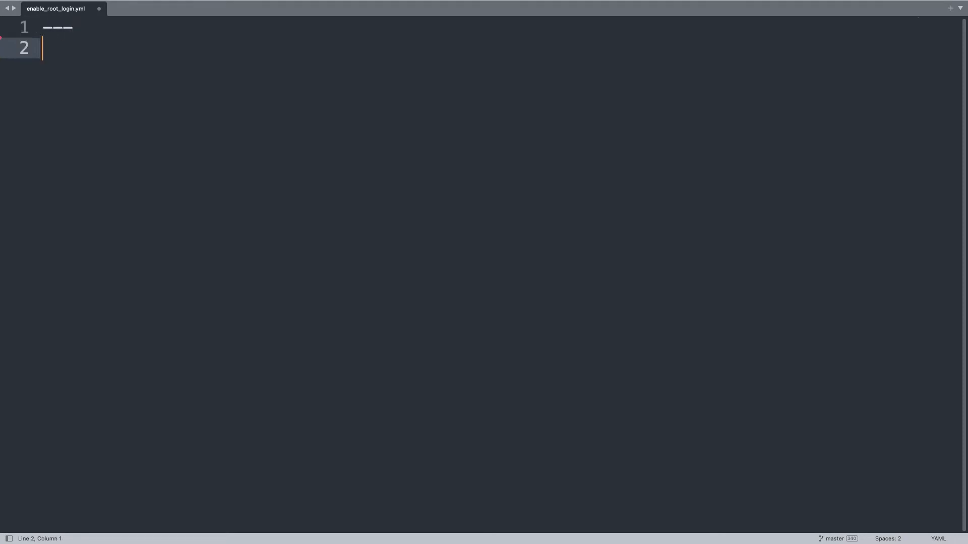
text(-)
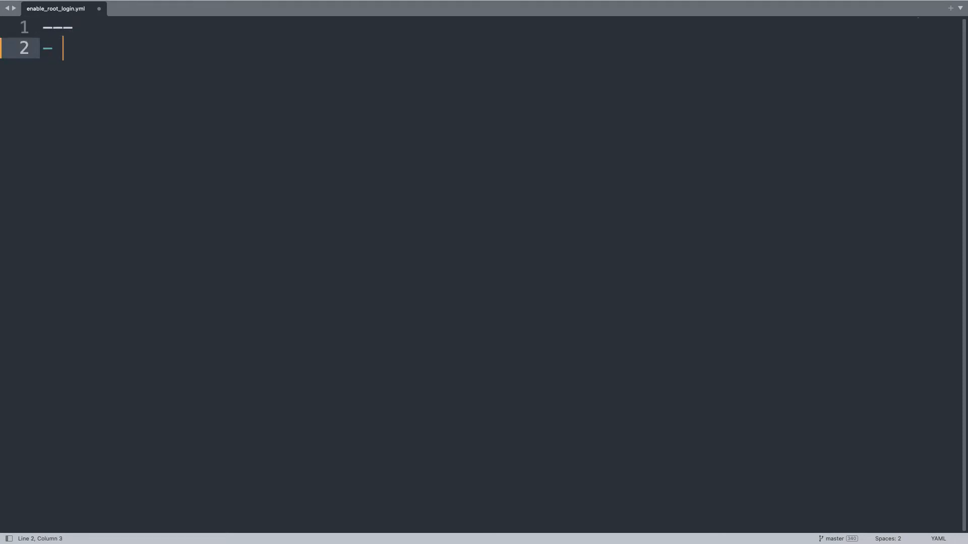
text(name:)
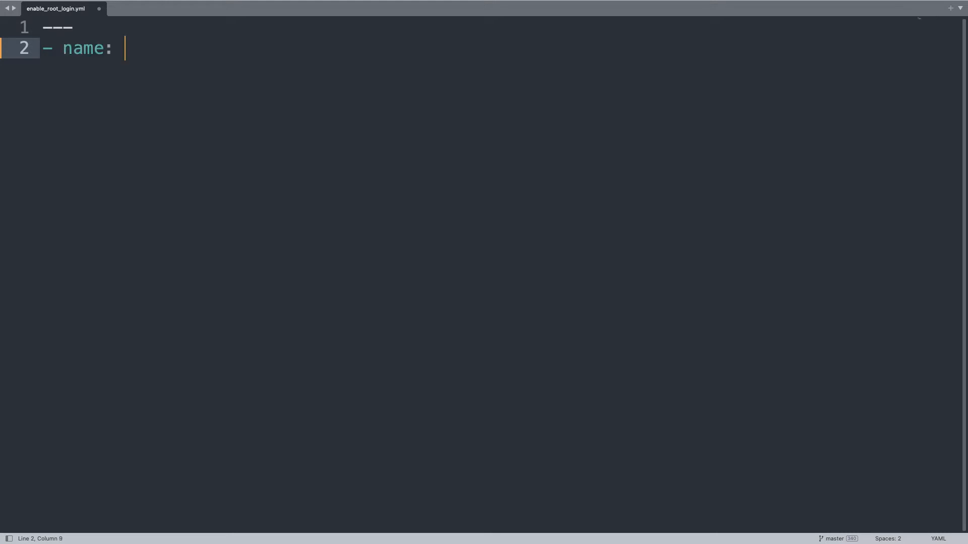
text(root lo)
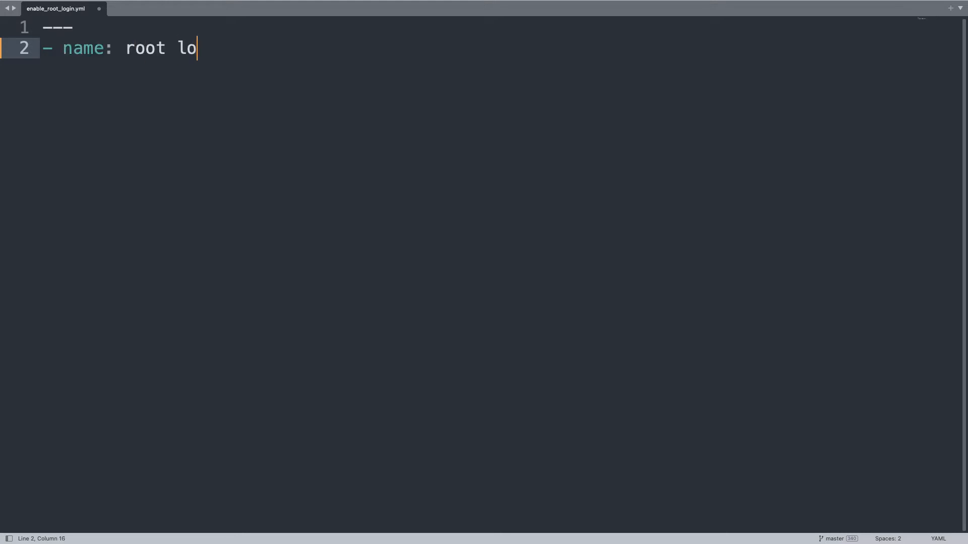
text(gin enabled)
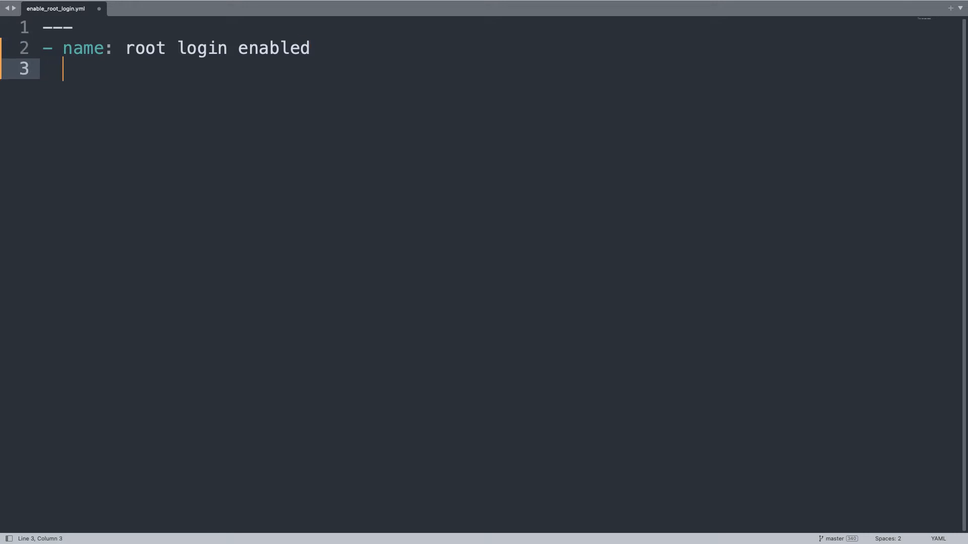
text(hosts: all)
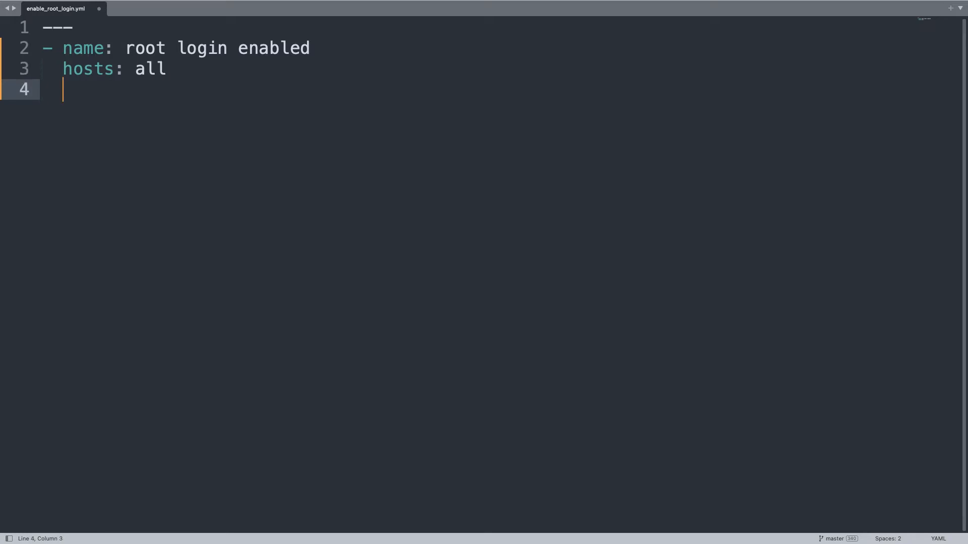
text(be)
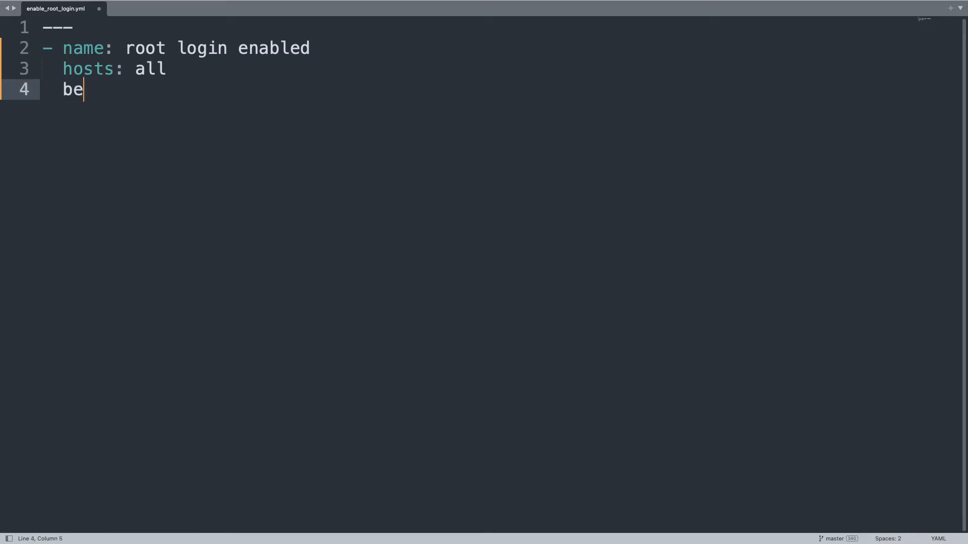
text(come: true)
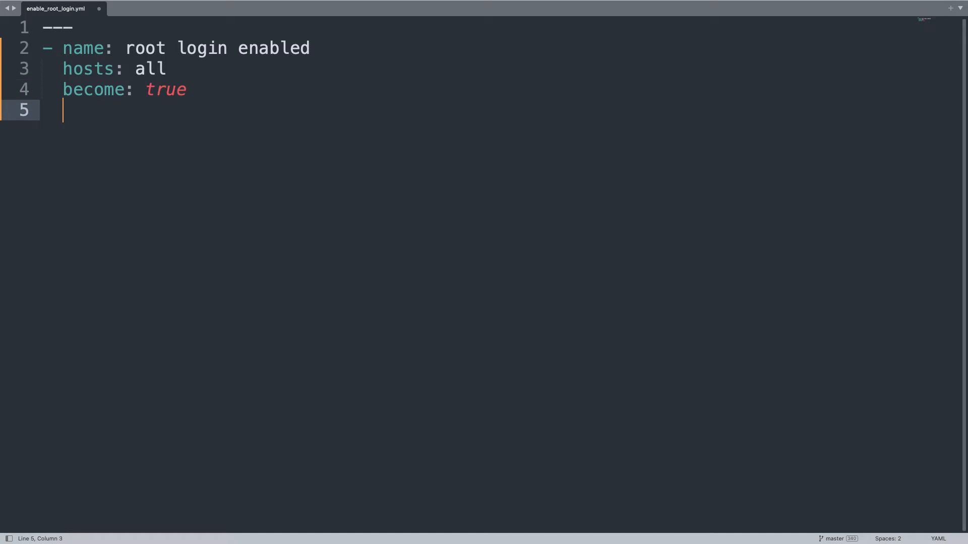
text(gather_fac)
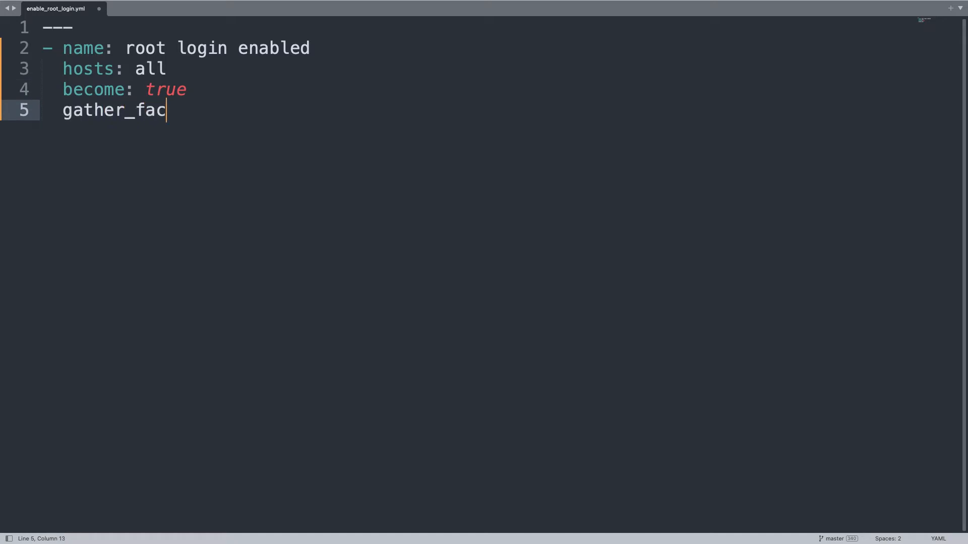
text(ts: tru)
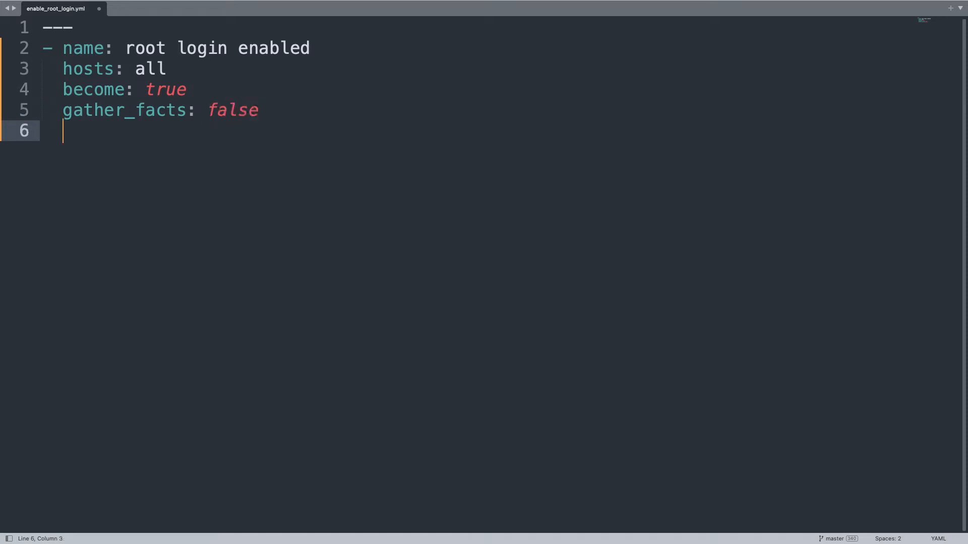
text(t)
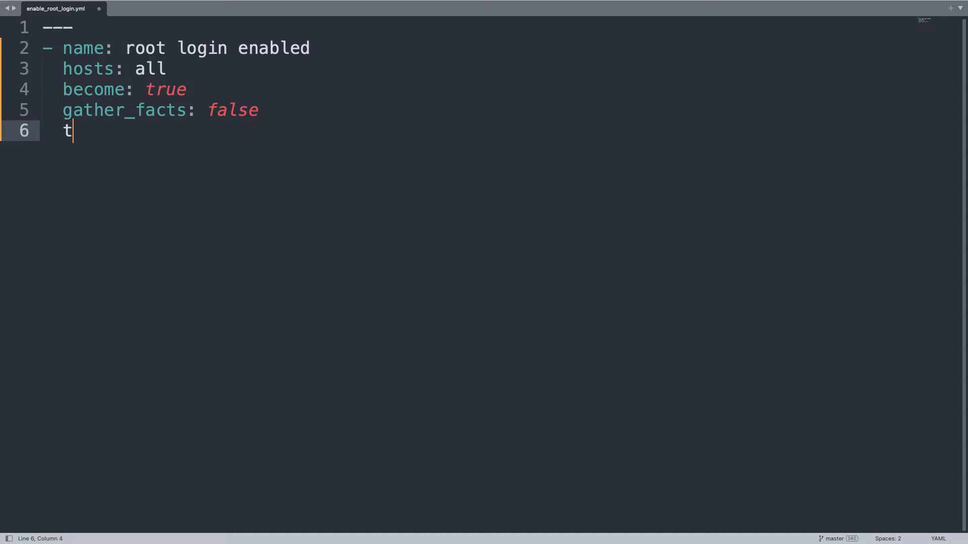
Add a tasks list with an 'ssh PermitRootLogin' task using ansible.builtin.lineinfile.
text(asks)
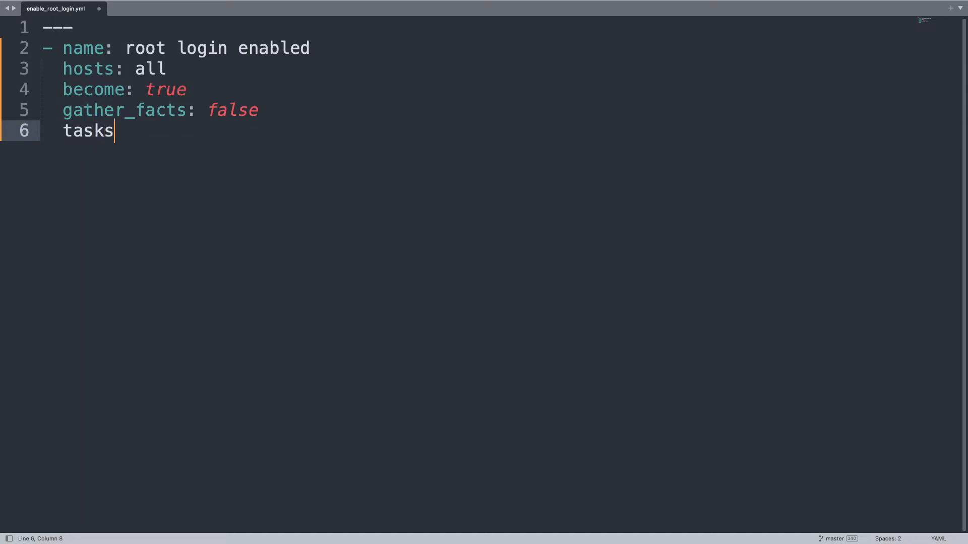
text(:)
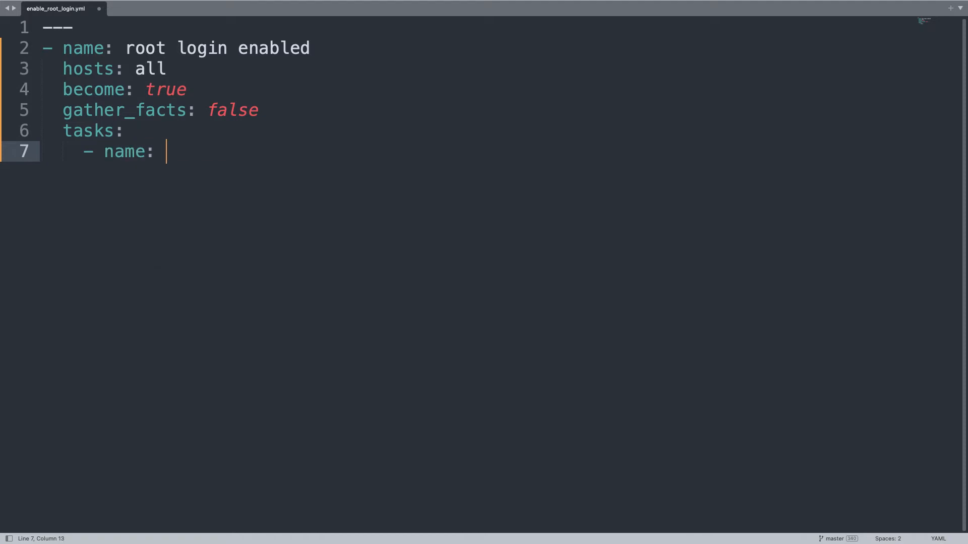
text(ssh Per)
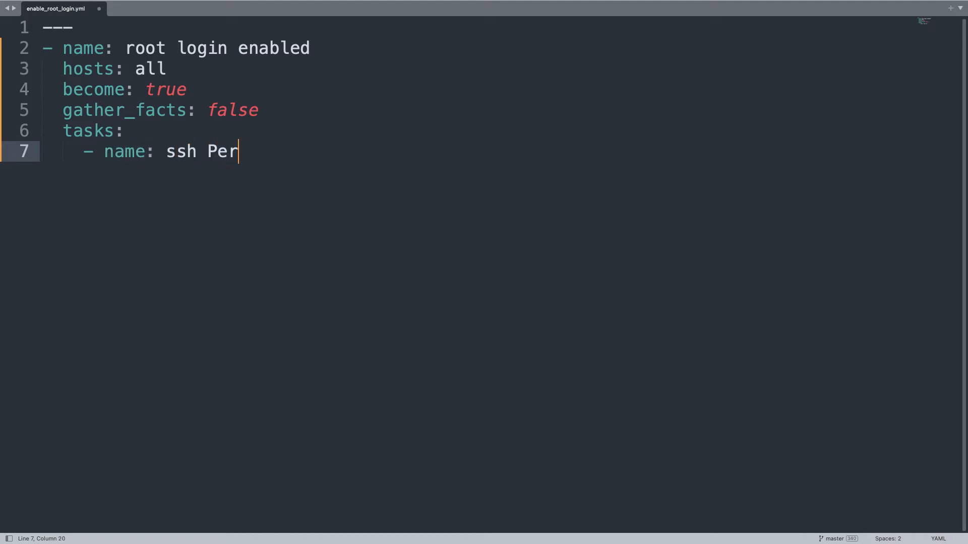
text(mitRootLogin)
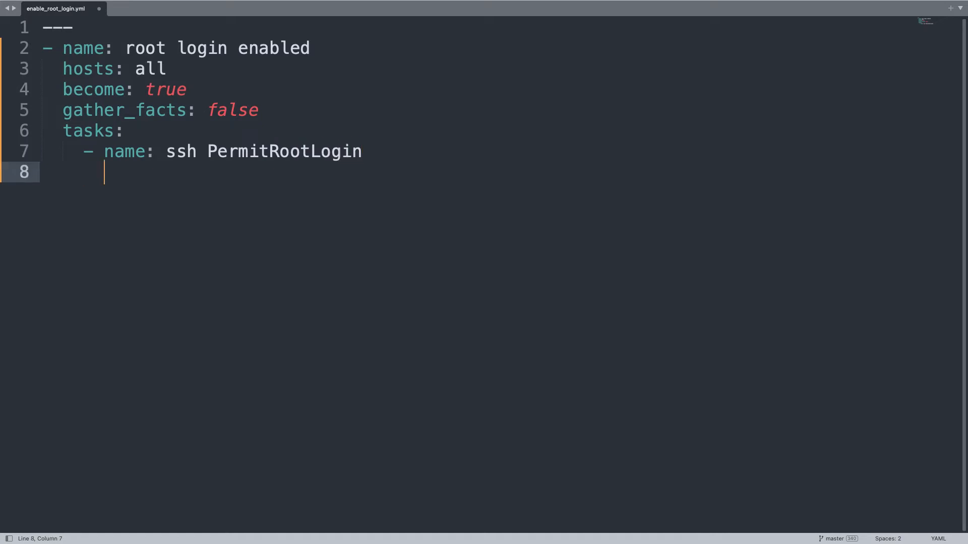
text(ansib)
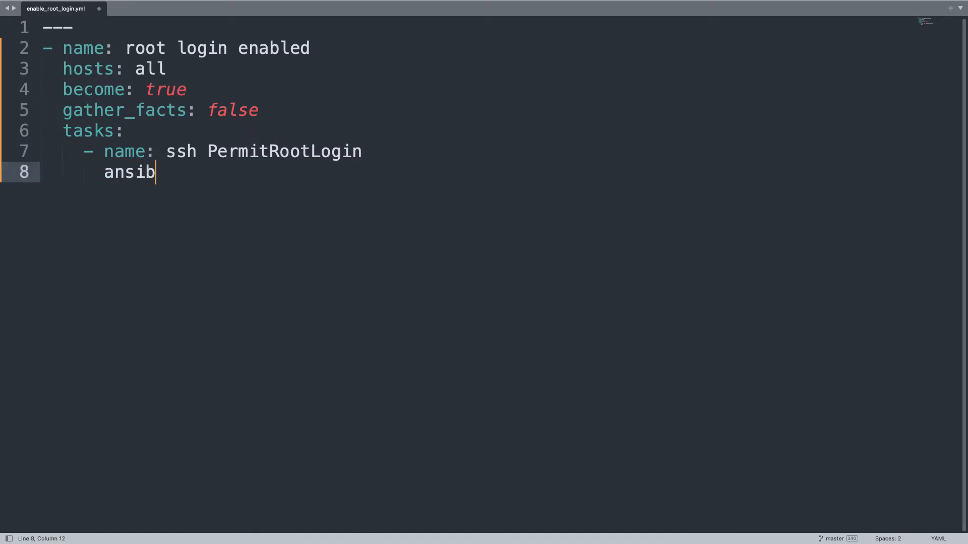
text(le.bui)
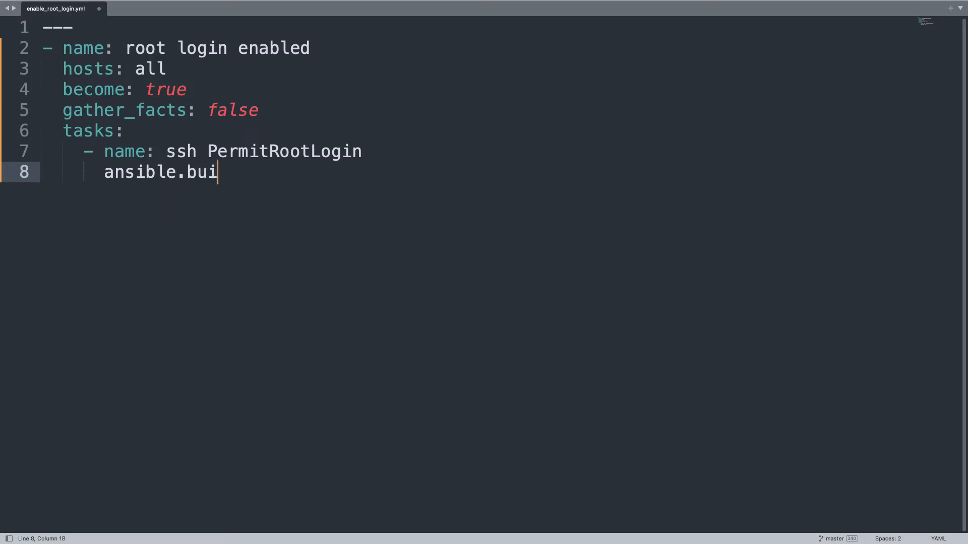
text(ltin.)
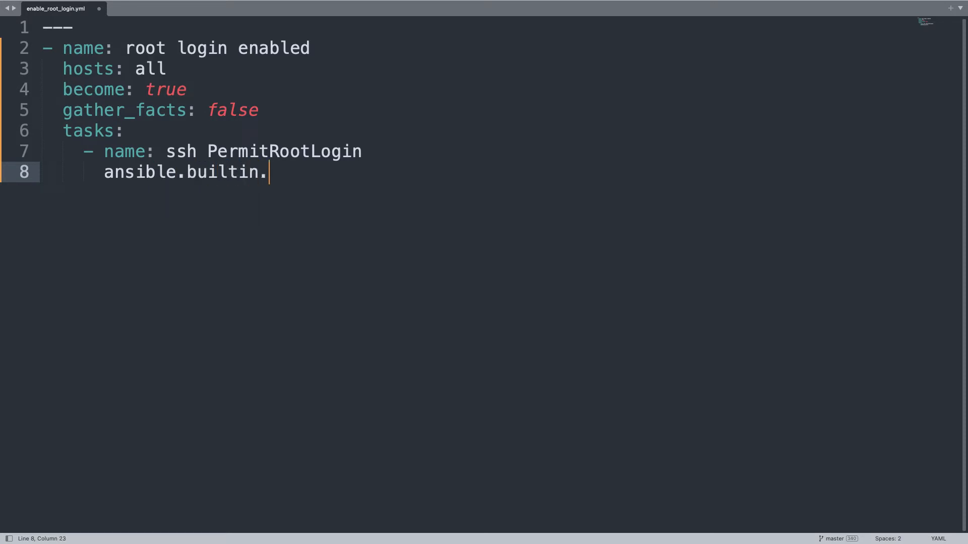
text(linein)
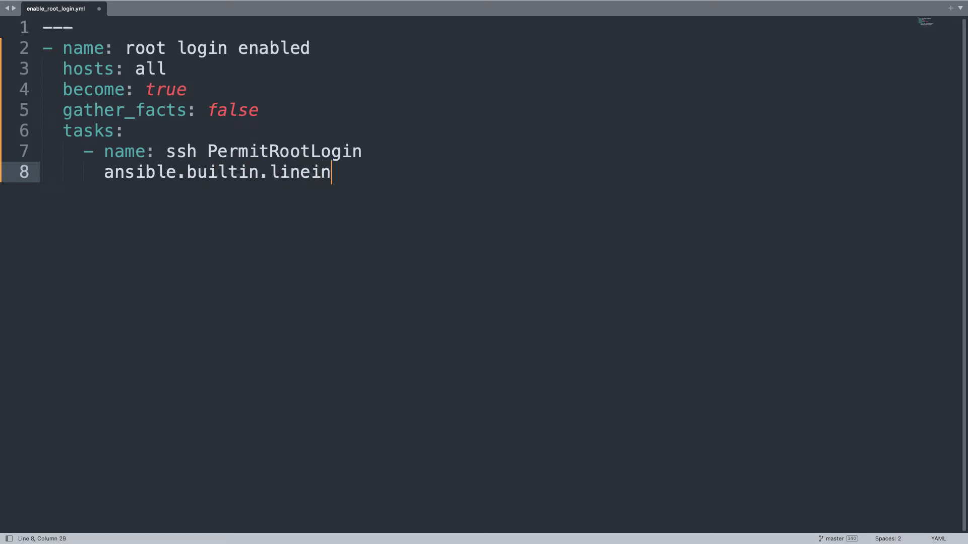
text(file:)
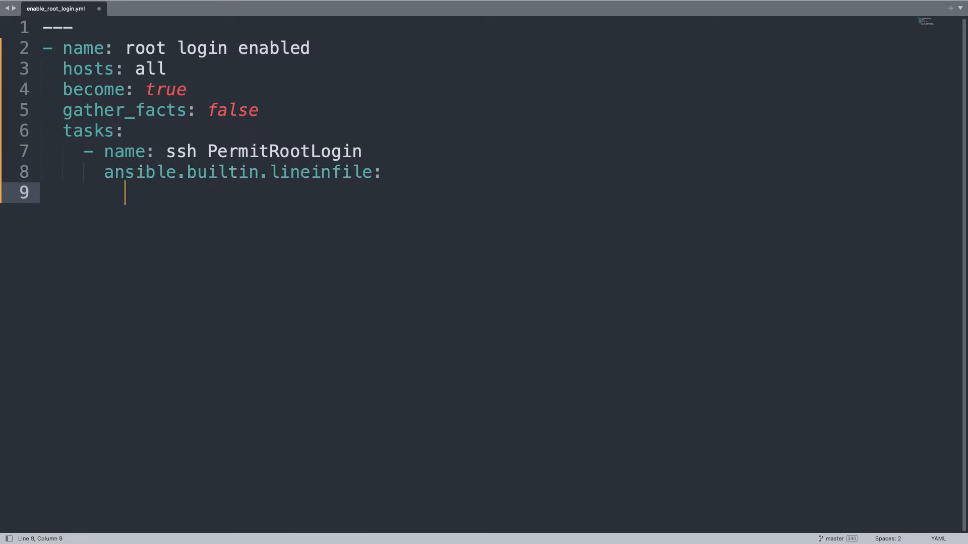
Set the lineinfile dest to /etc/ssh/sshd_config.
text(dest: :)
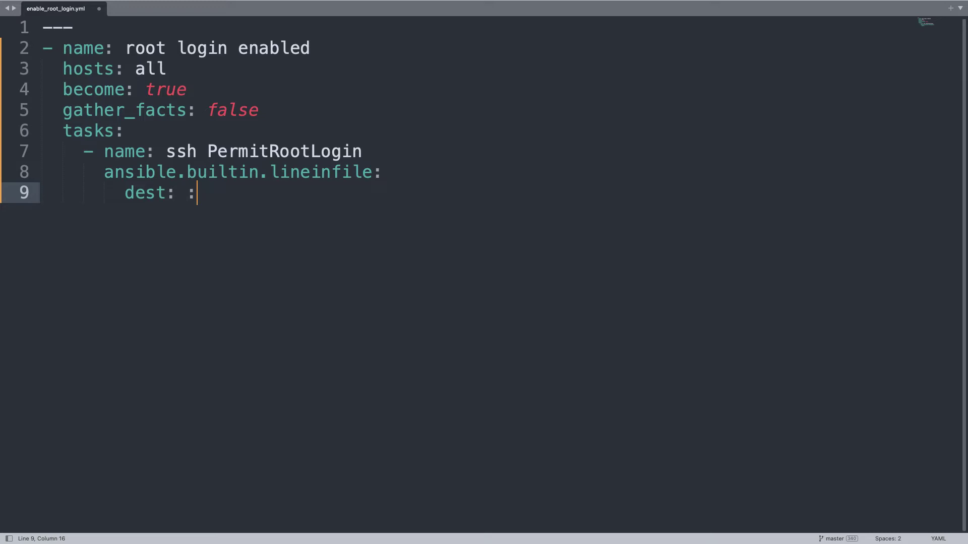
key(Backspace)
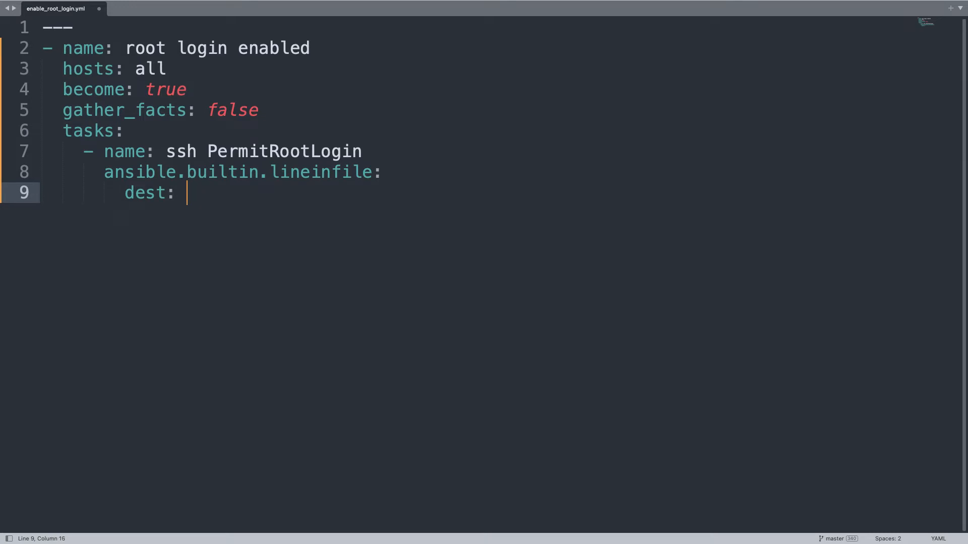
text(/etc/)
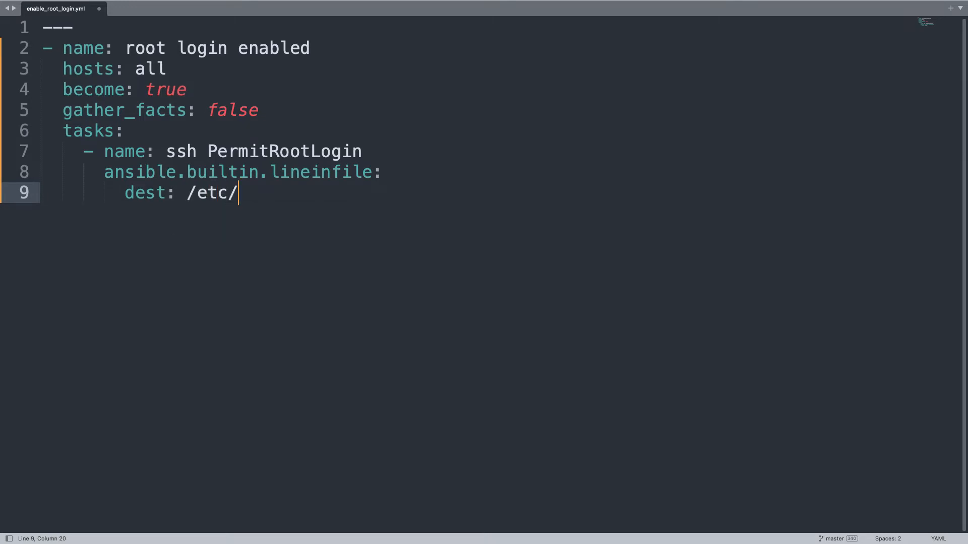
text(ssh)
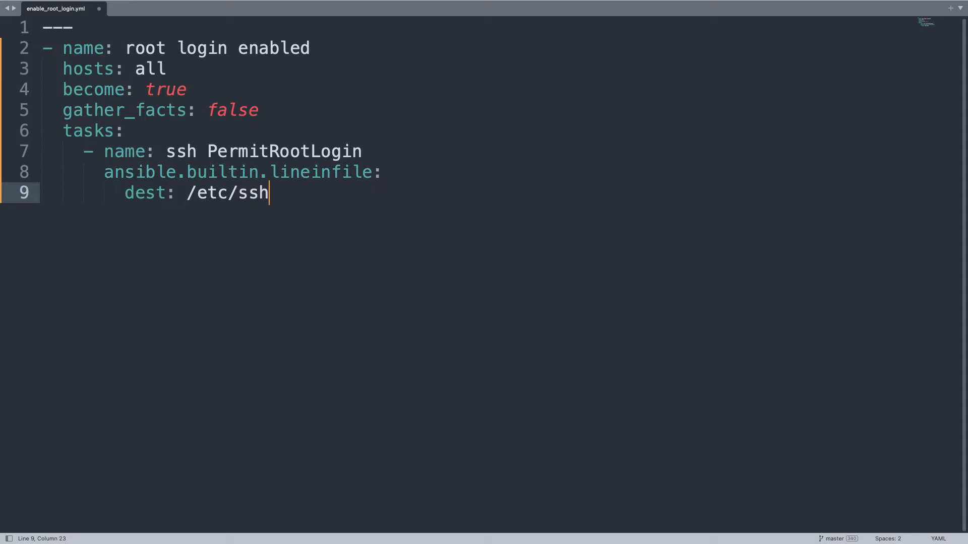
text(/)
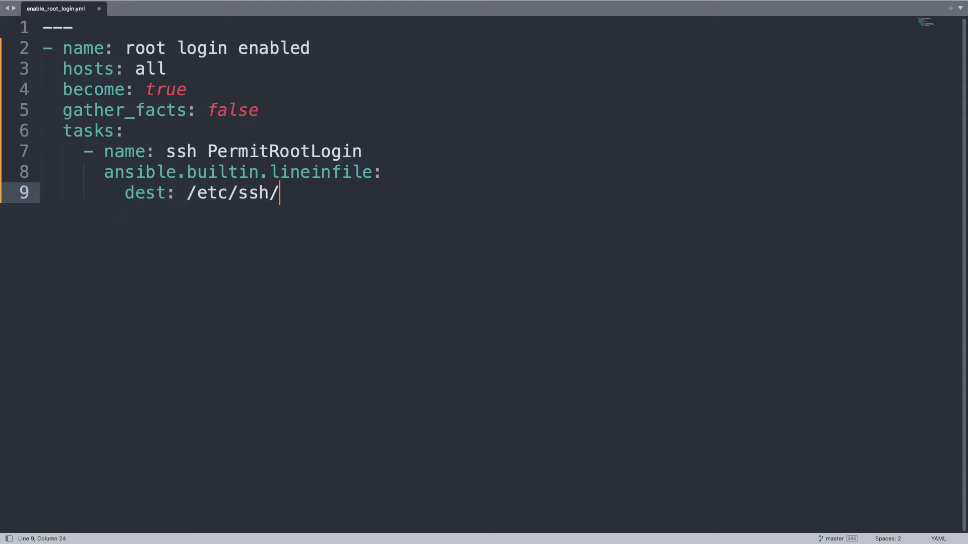
text(sshd_c)
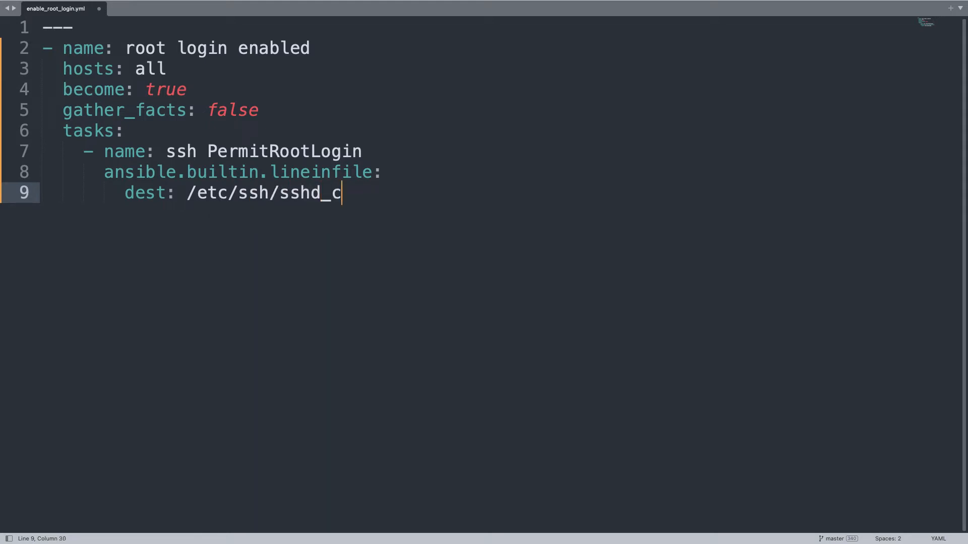
text(onfig)
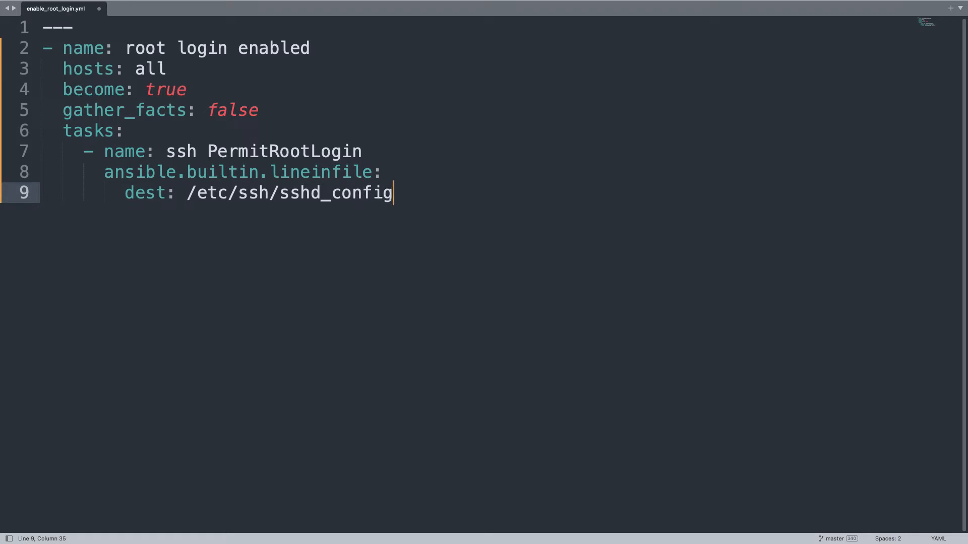
key(Enter)
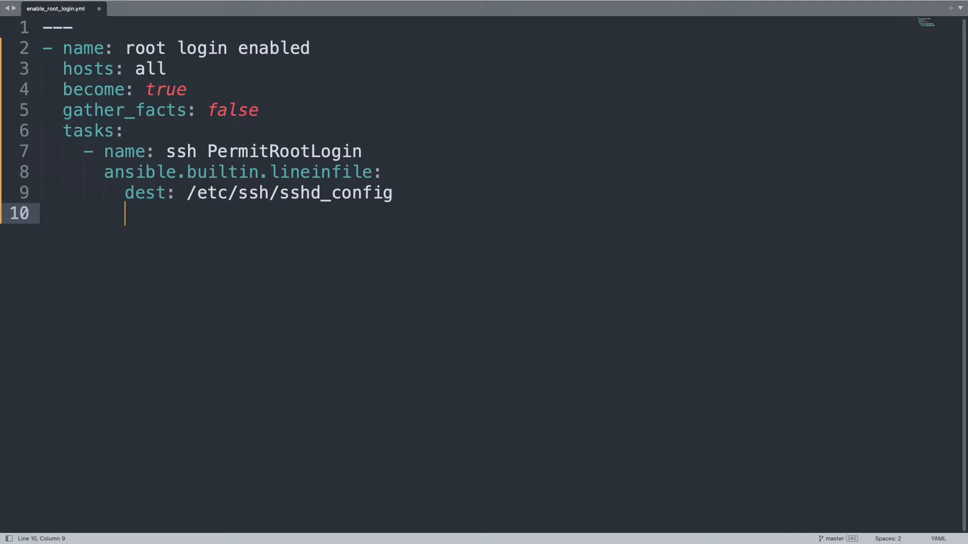
Add regexp '^PermitRootLogin' in single quotes below the dest line.
text(regex)
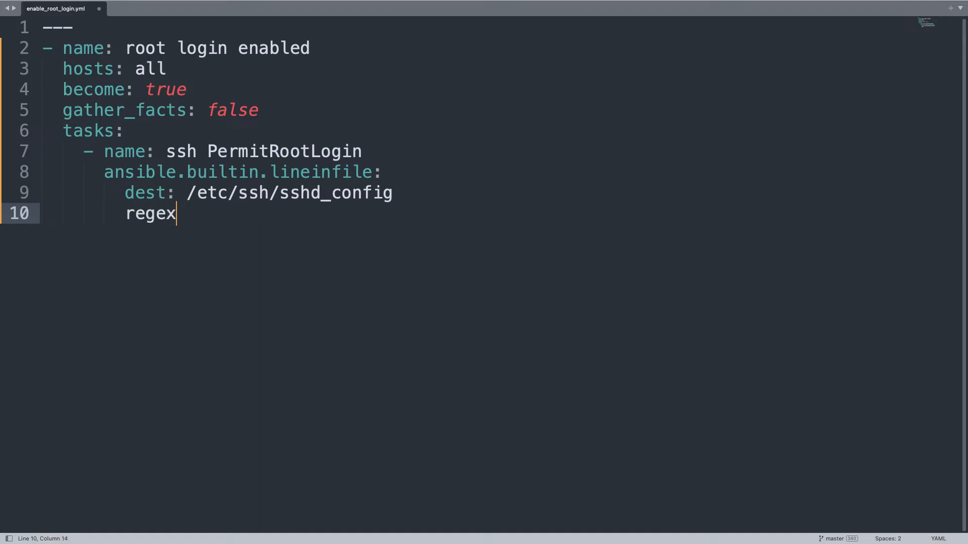
text(p:)
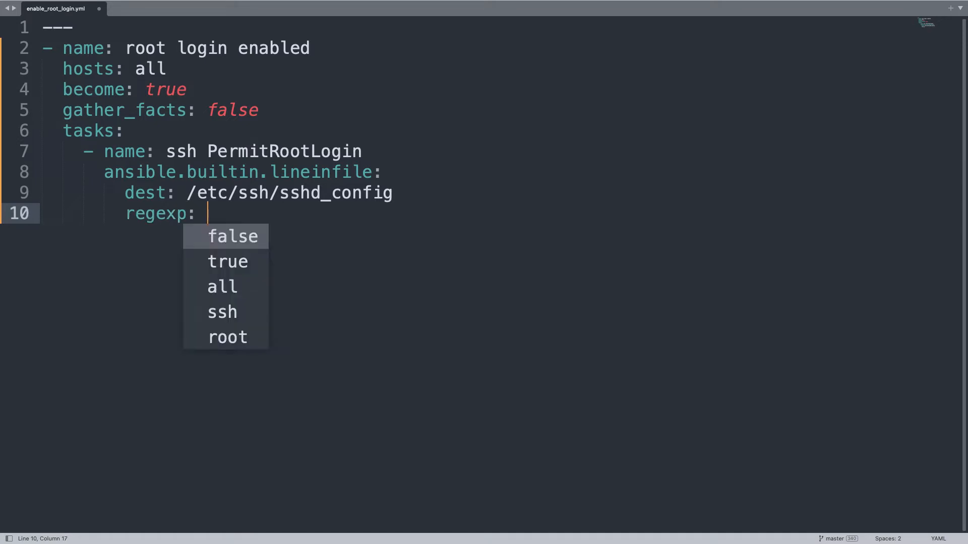
text(")
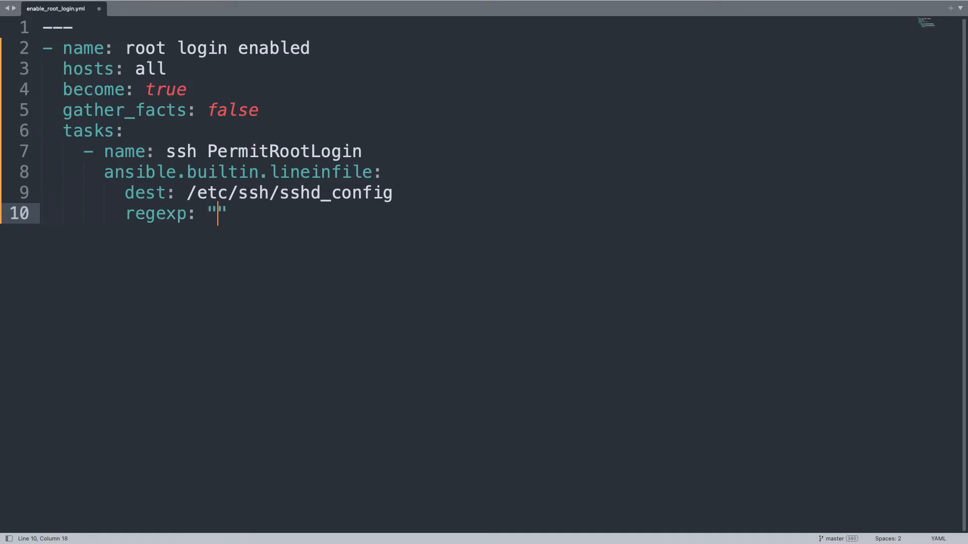
text(^)
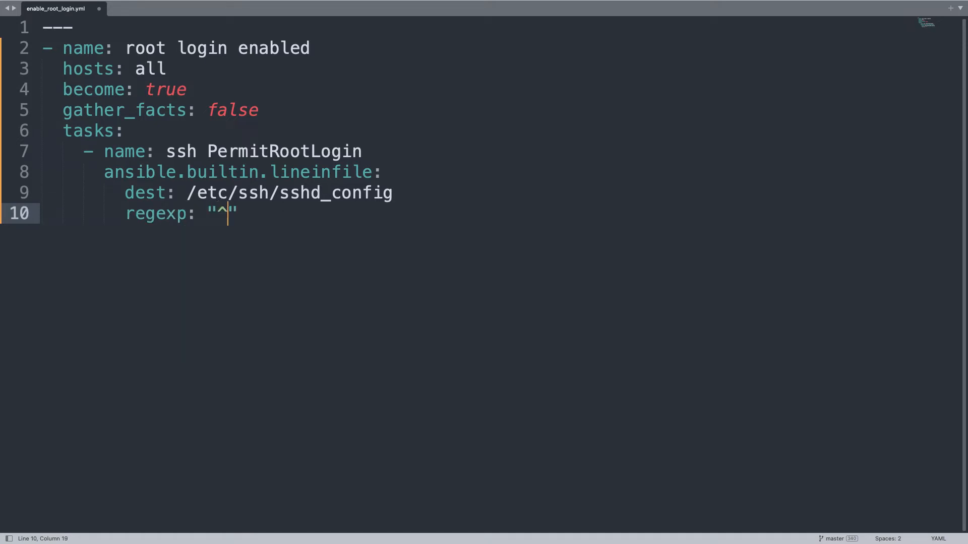
text(PermitRootLogin)
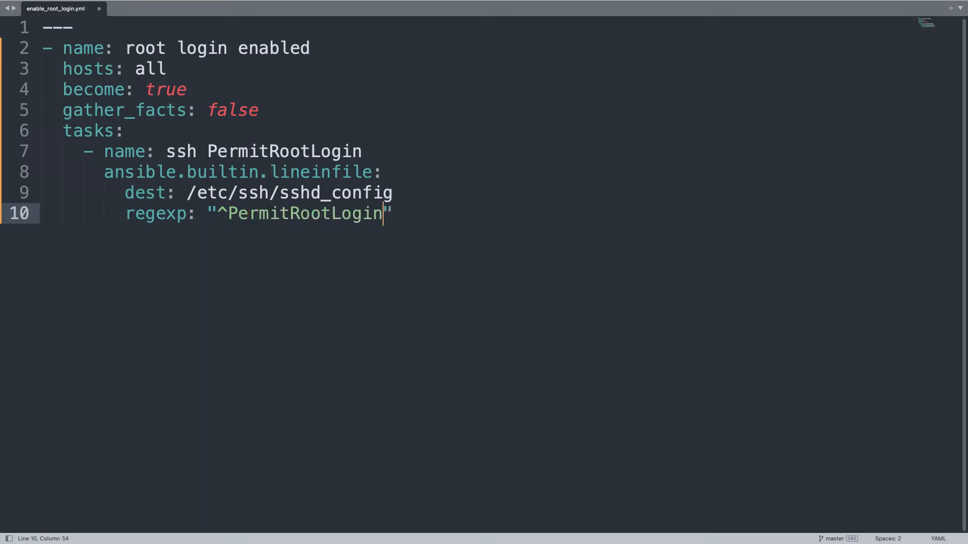
key(Backspace)
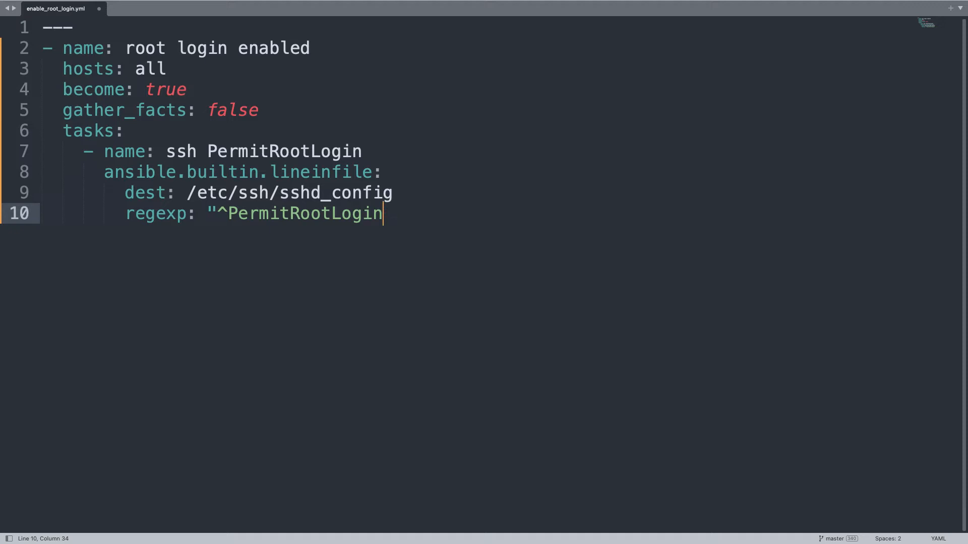
text(')
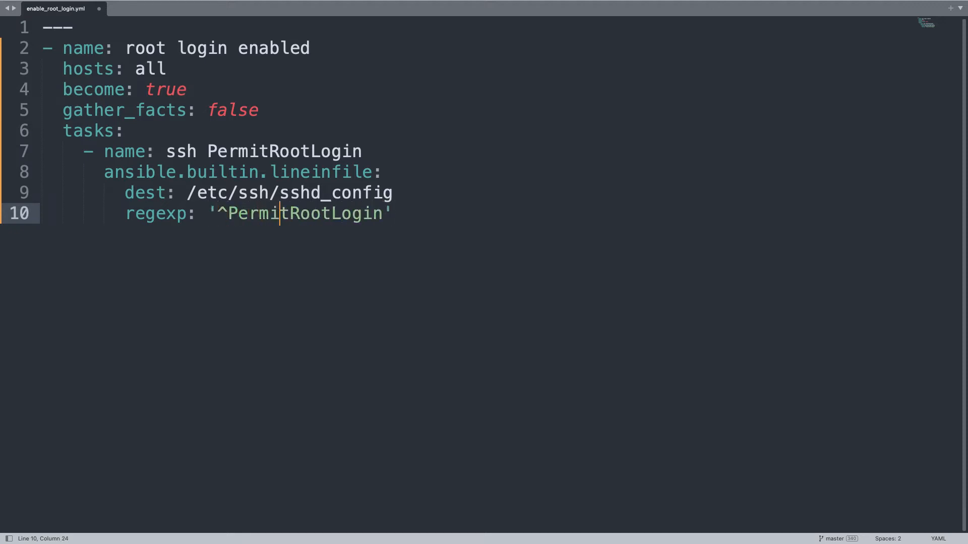
key(Enter)
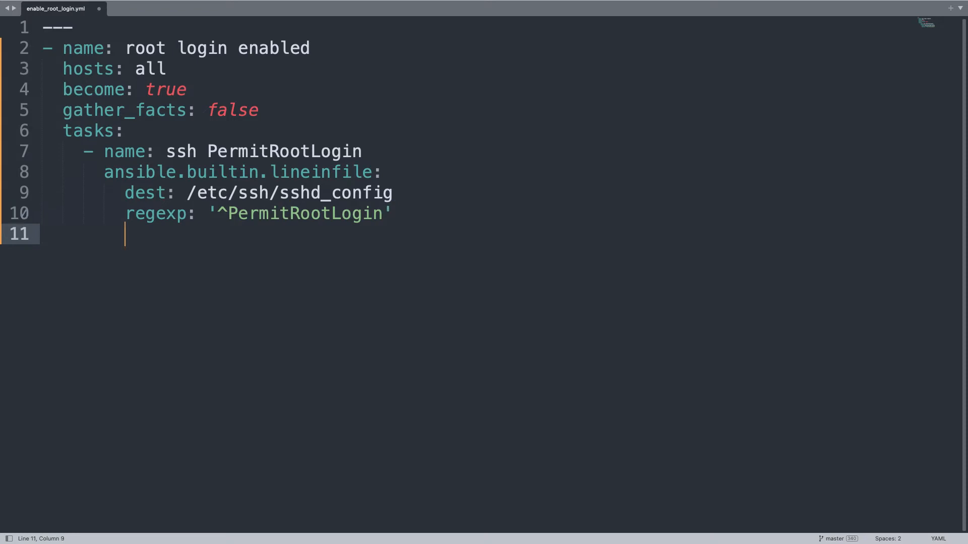
Add line "PermitRootLogin yes" to the lineinfile task.
text(line)
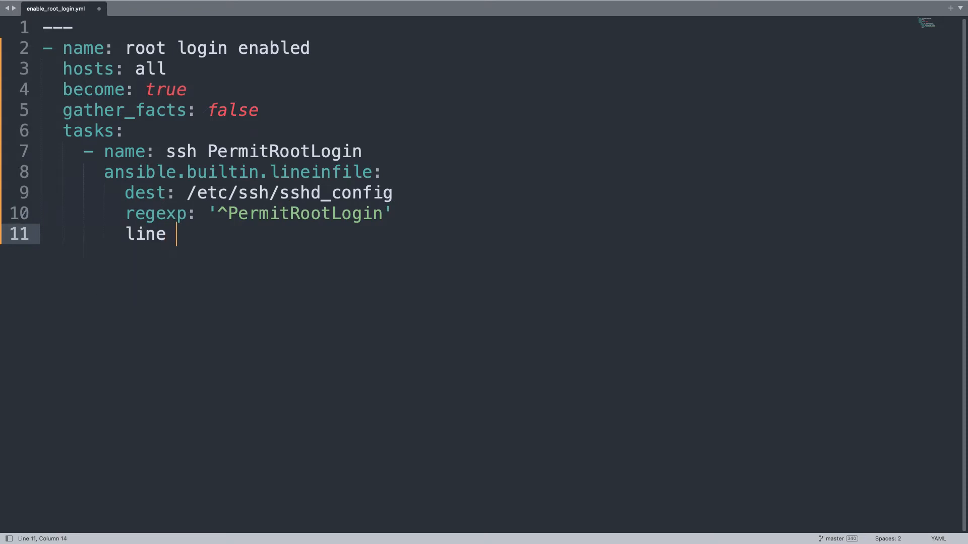
key(Backspace)
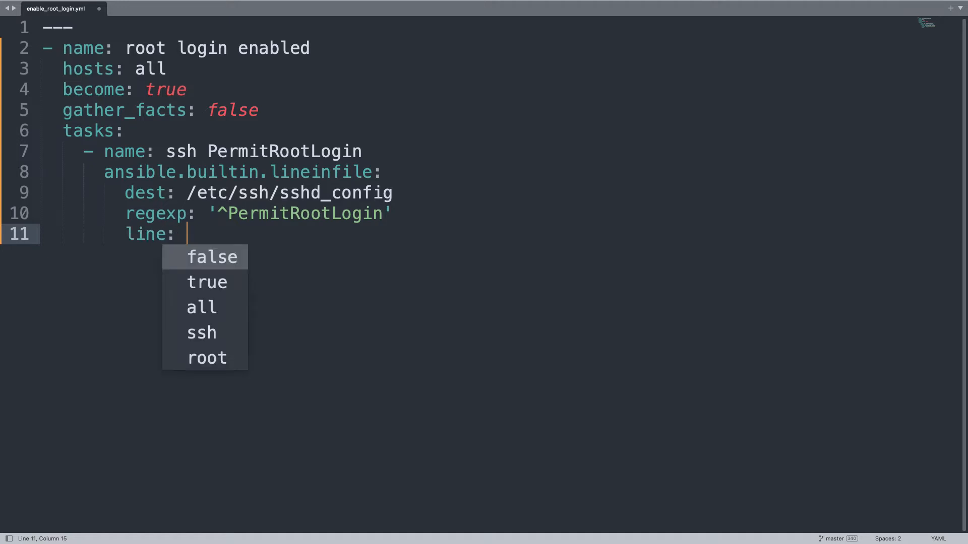
text(")
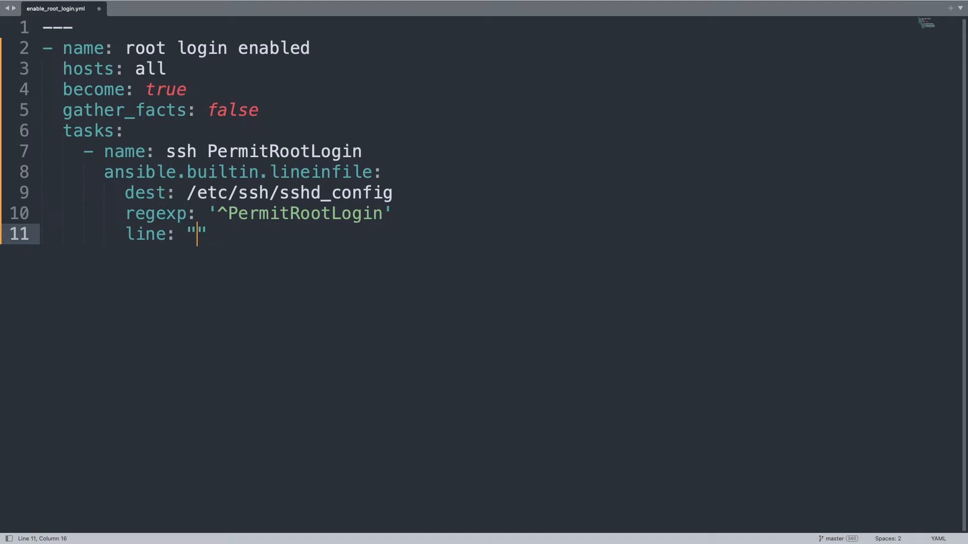
text(PermitRootLogin)
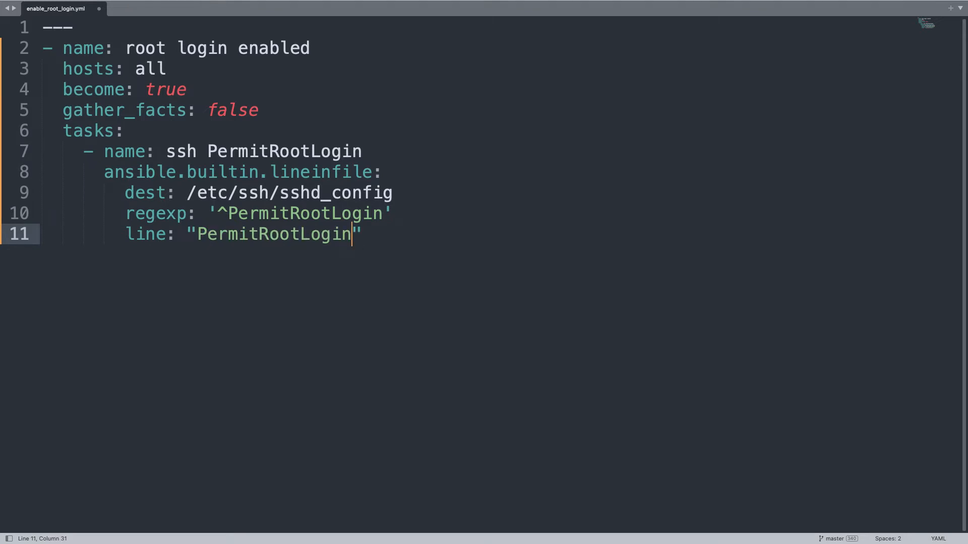
text(yes)
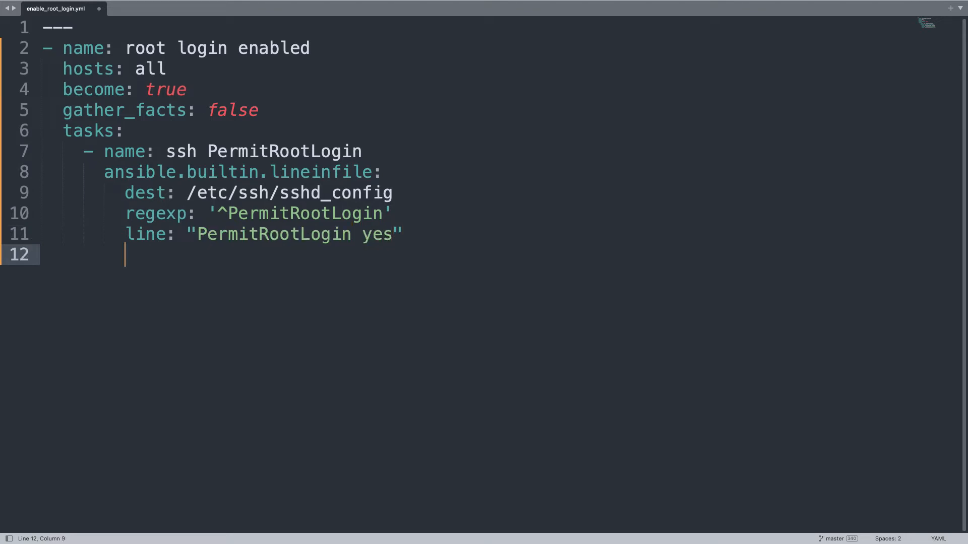
Set state present and notify ssh restart, leaving a blank line after.
text(state: p)
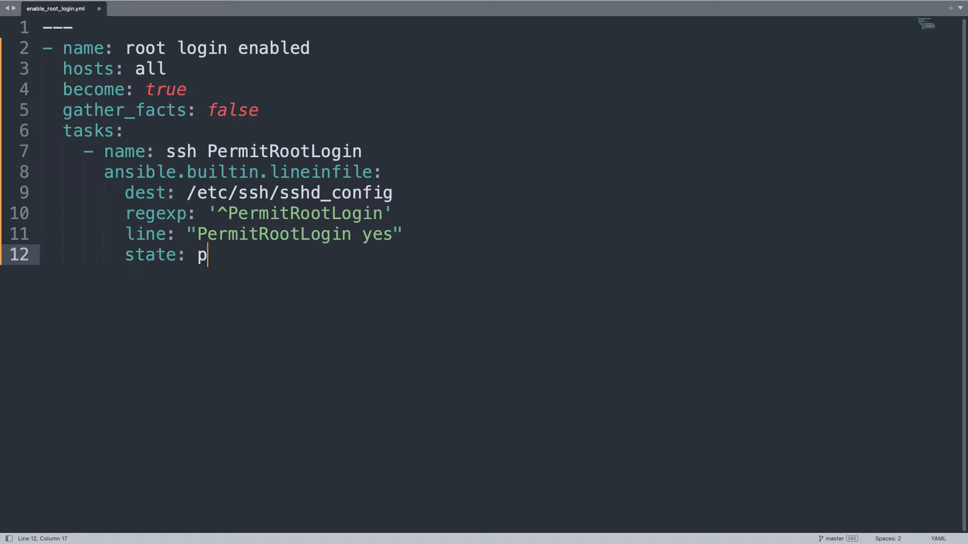
text(resent)
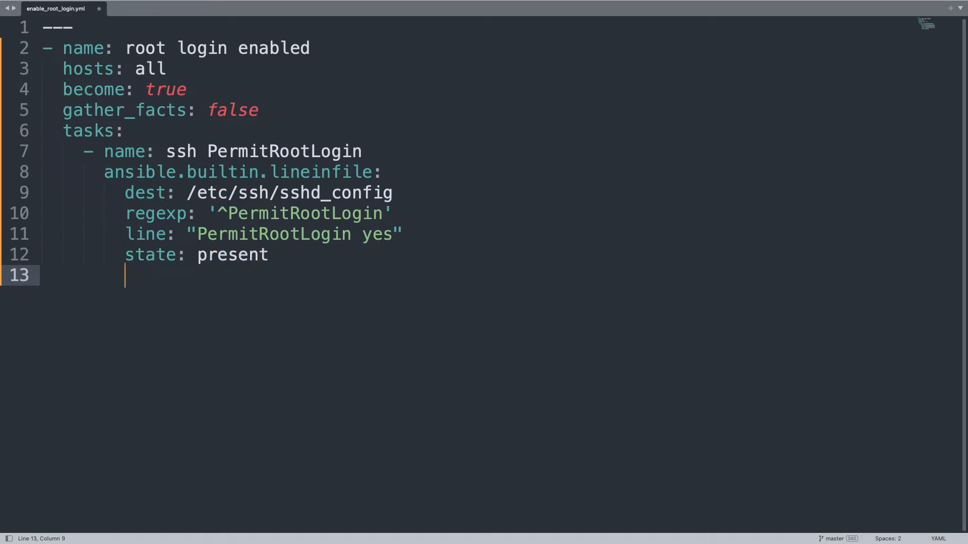
text(no)
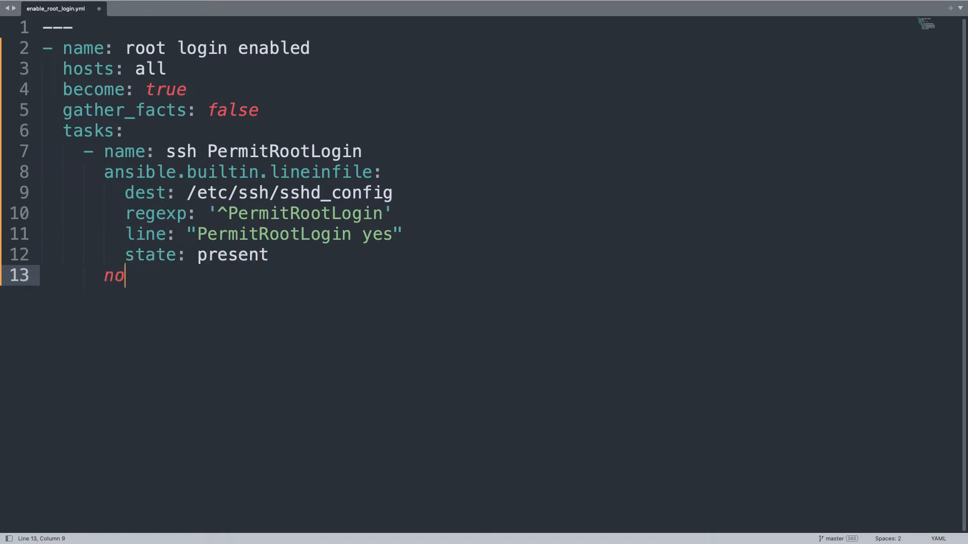
text(tify:)
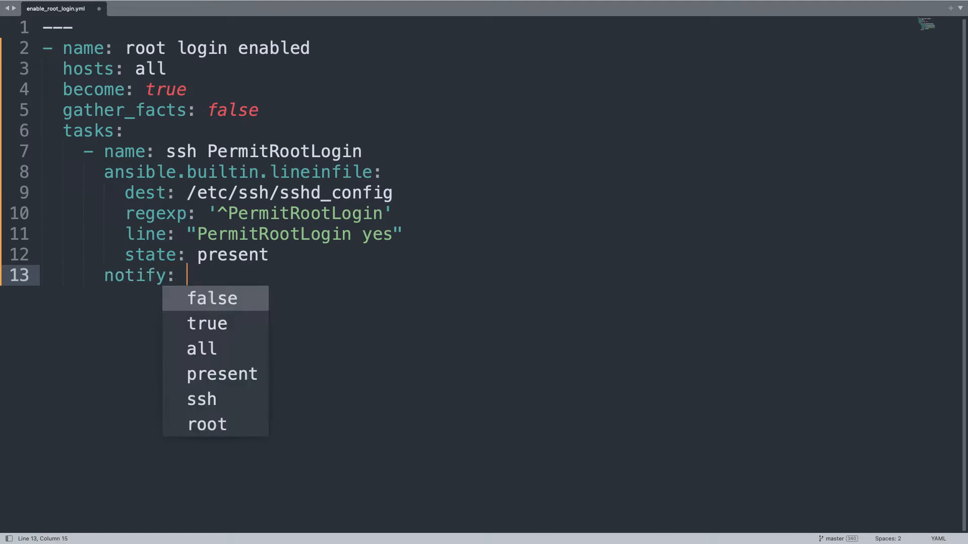
text(ssh r)
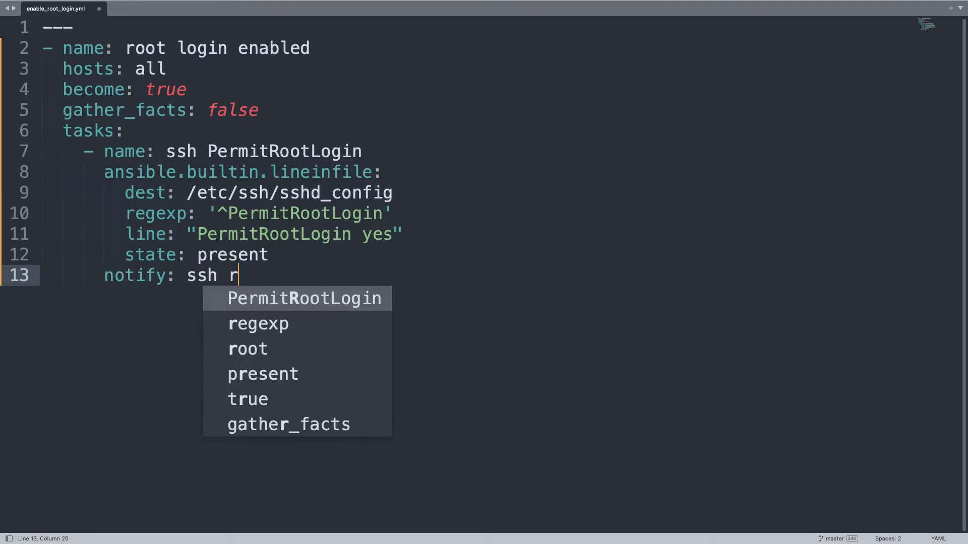
text(estart)
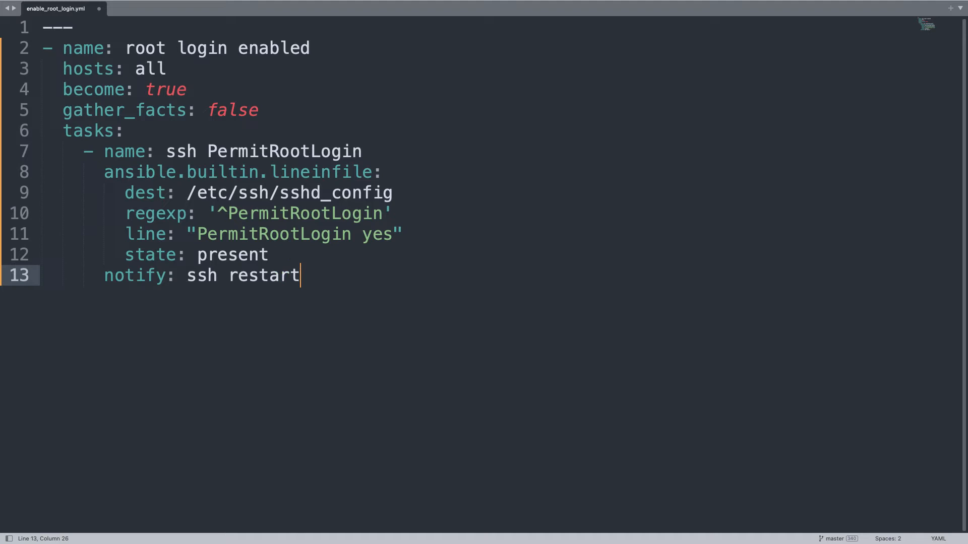
key(Enter)
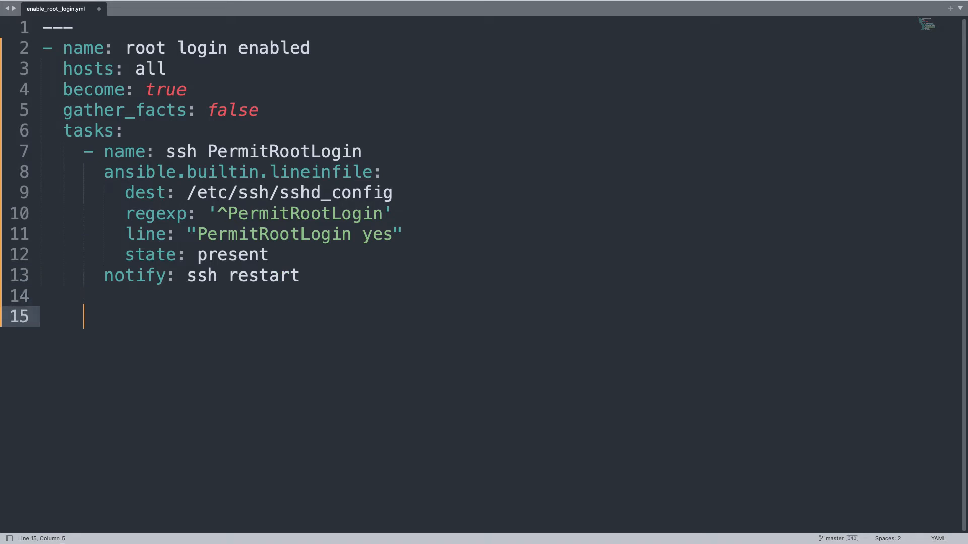
Add a handlers section with a handler named 'ssh restart'.
key(Backspace)
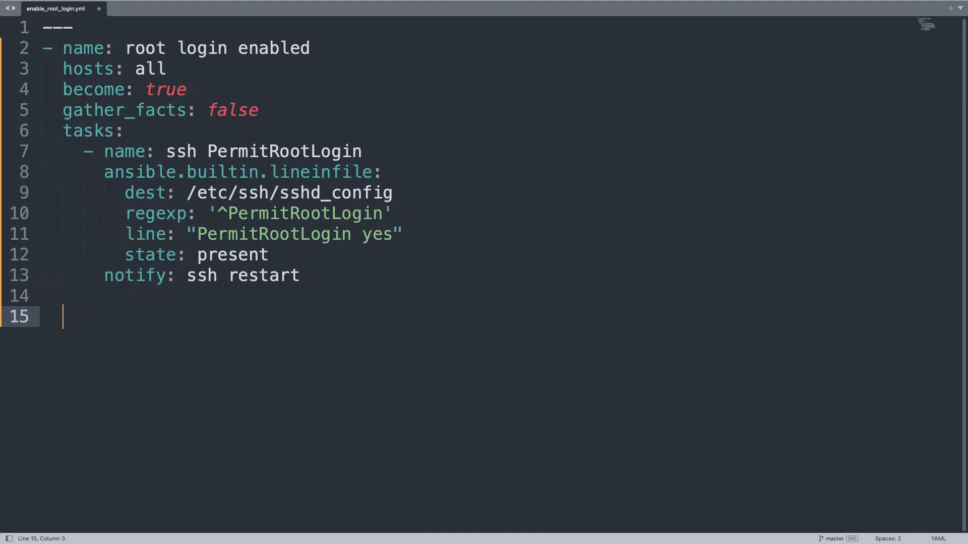
text(handlers:)
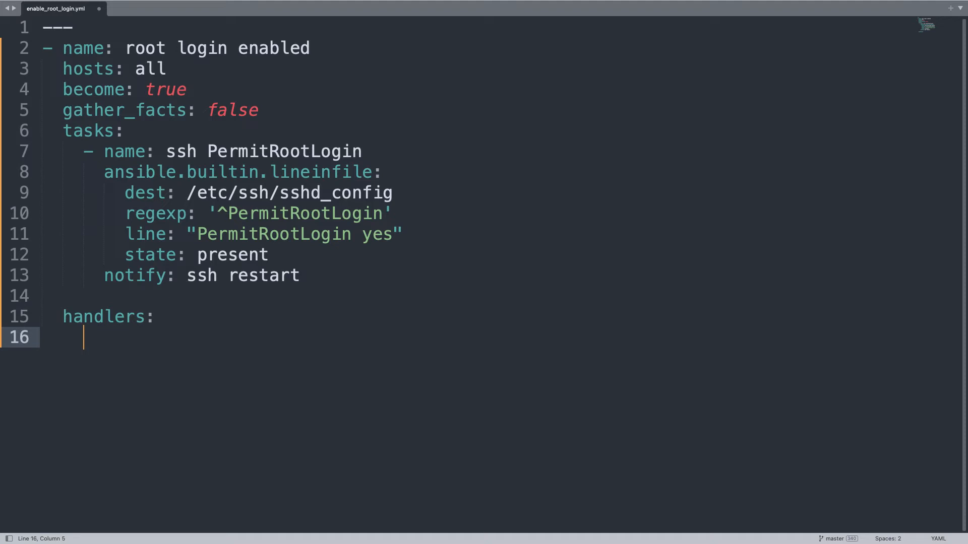
text(- name:)
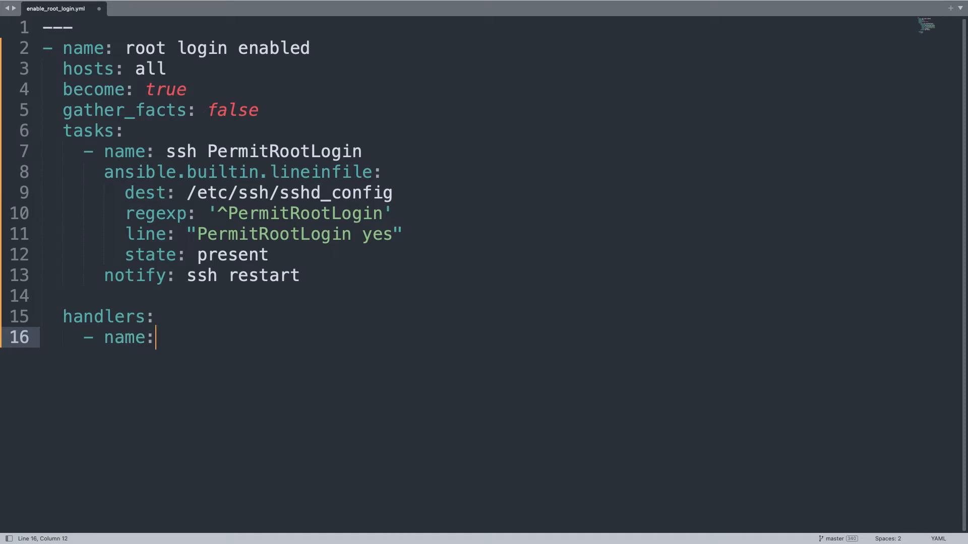
text(ssh restart)
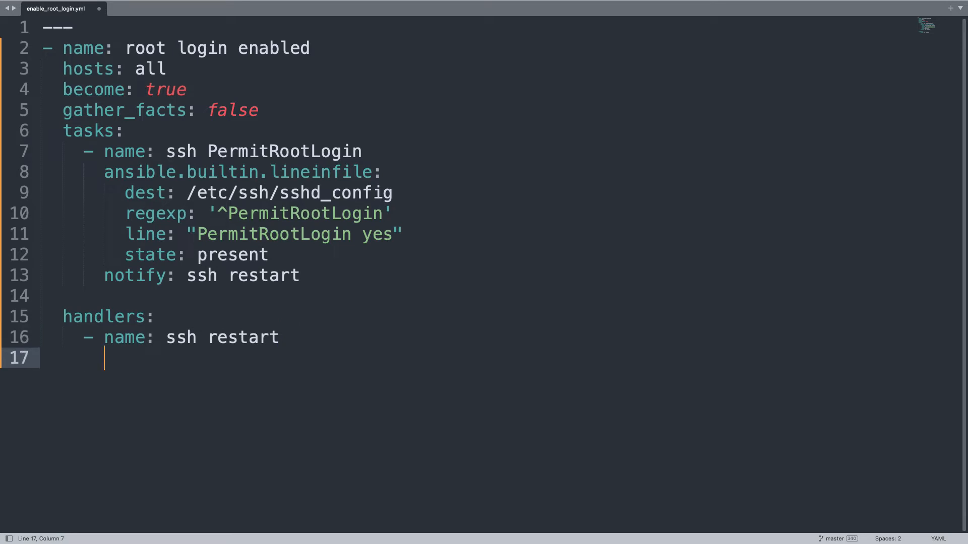
Have the handler use ansible.builtin.service with name sshd and state restarted.
text(ansible.builtin.serv)
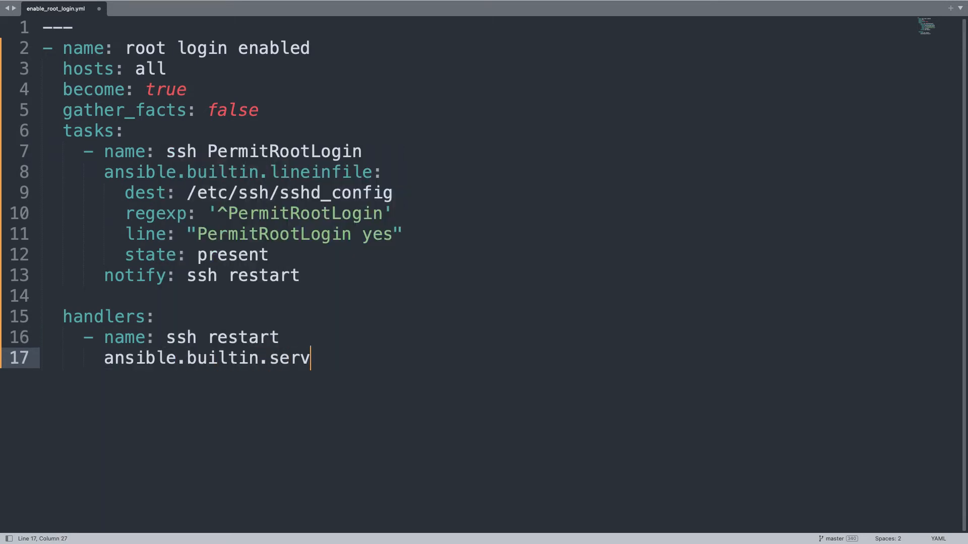
text(ice:)
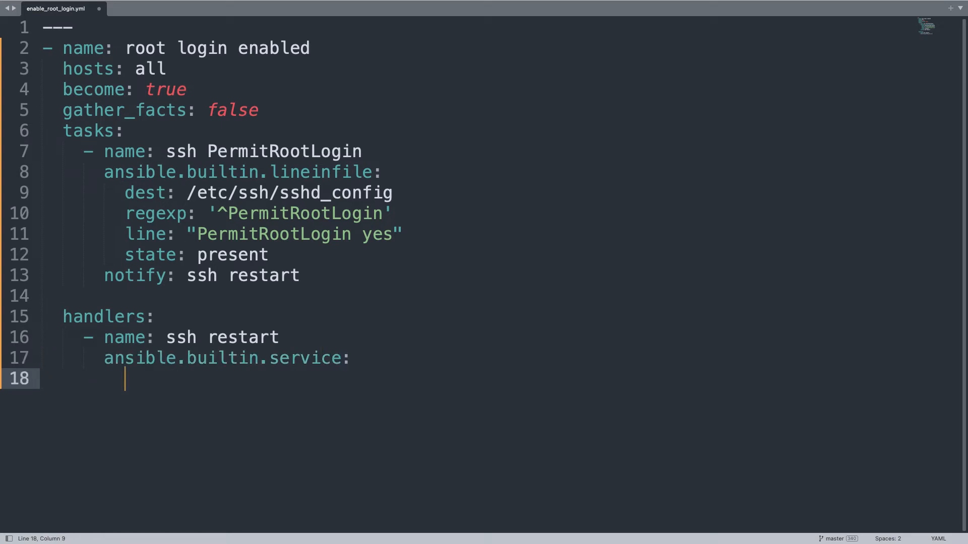
text(name: s)
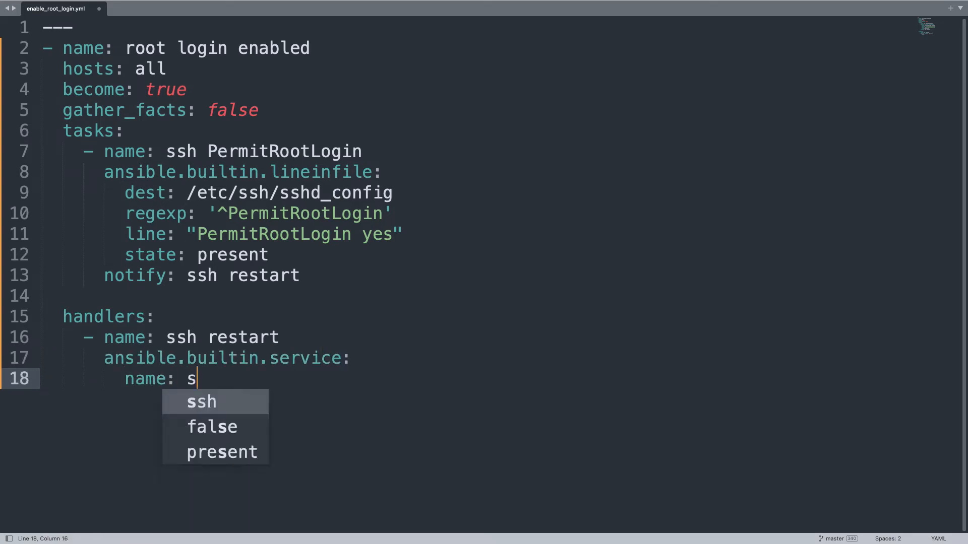
key(Enter)
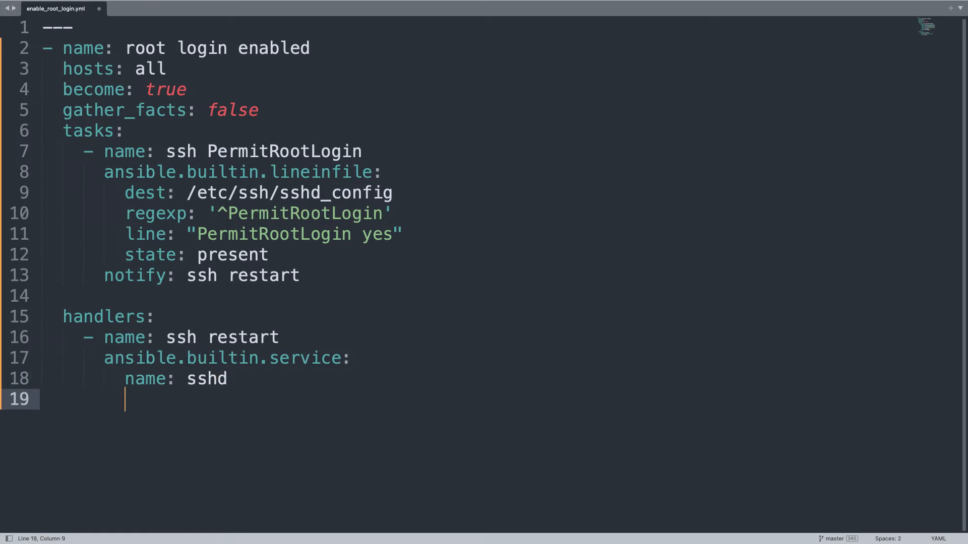
text(state: restarted)
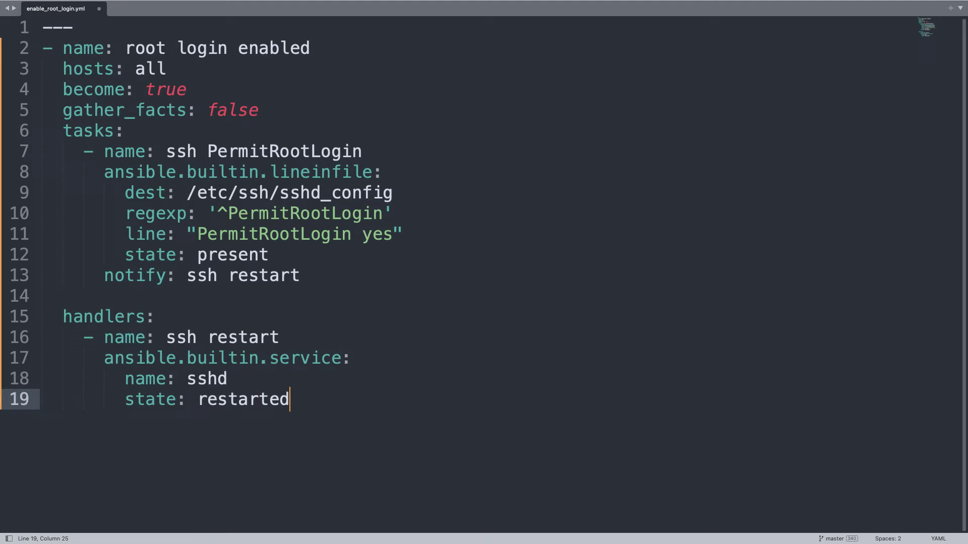
key(Enter)
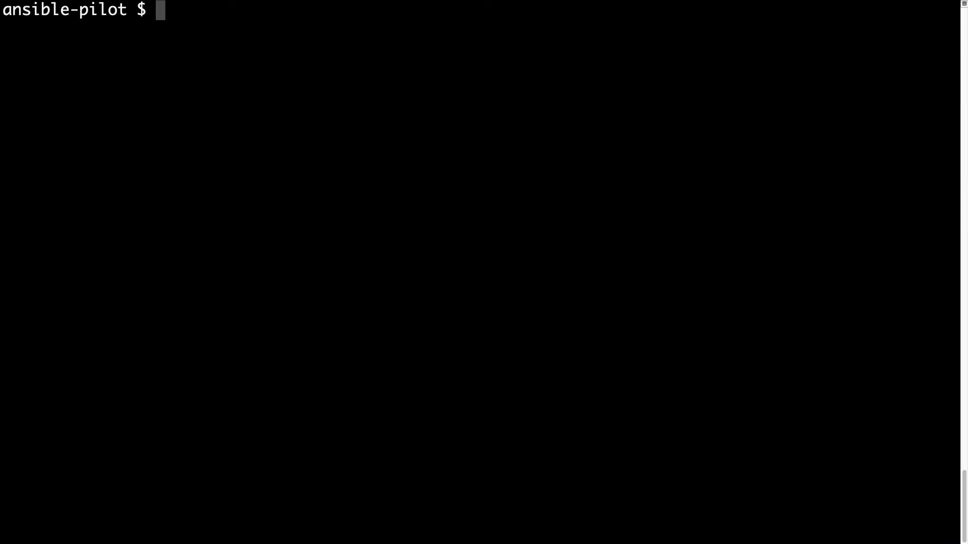
SSH into demo.example.com as devops.
text(ssh)
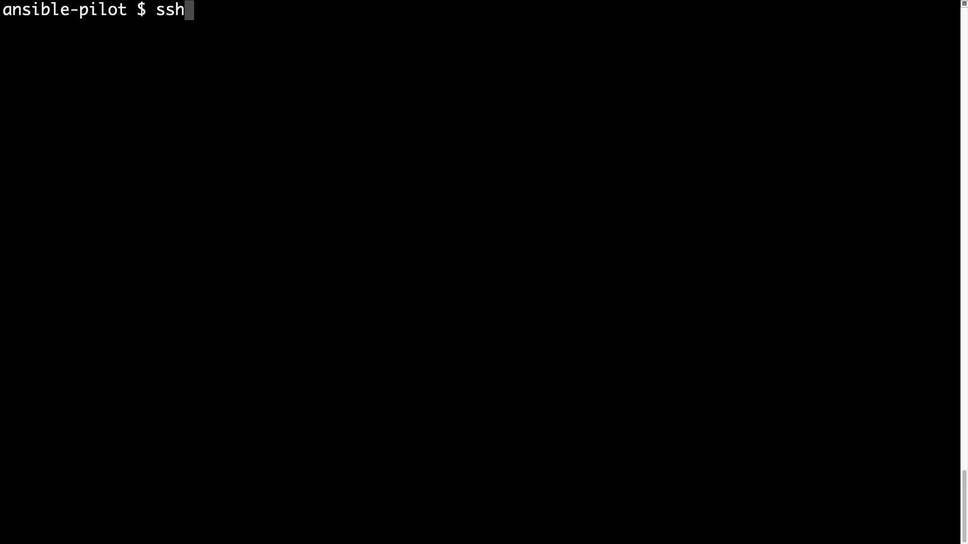
text(dev)
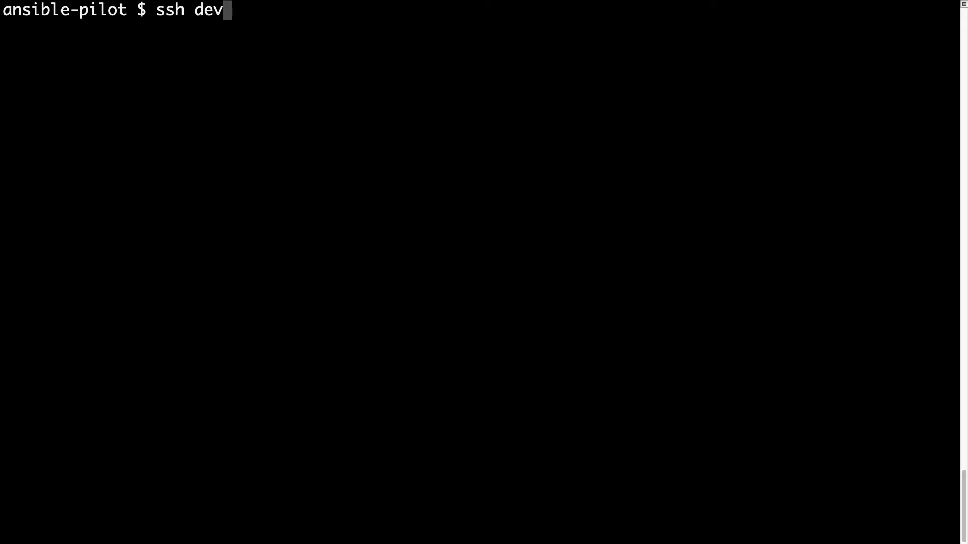
text(ops@)
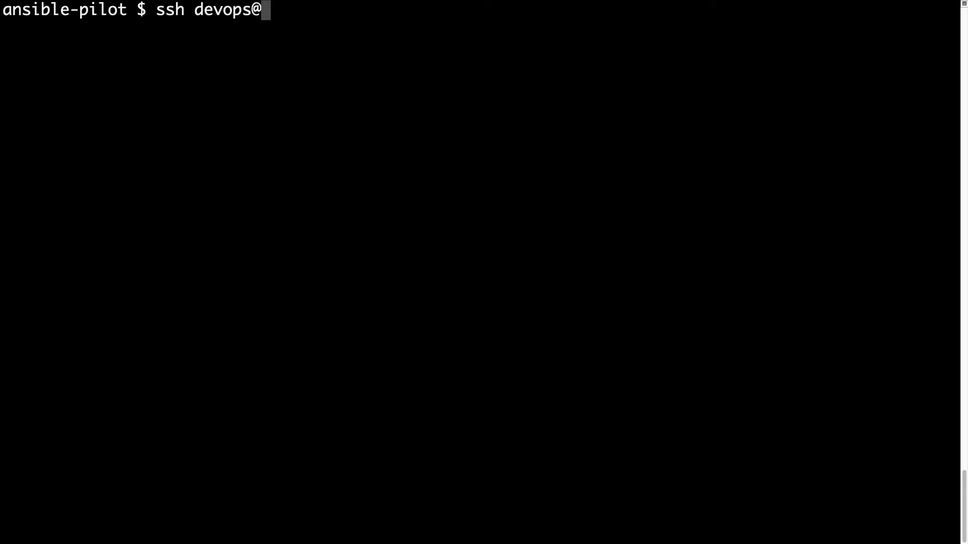
text(demo.exam)
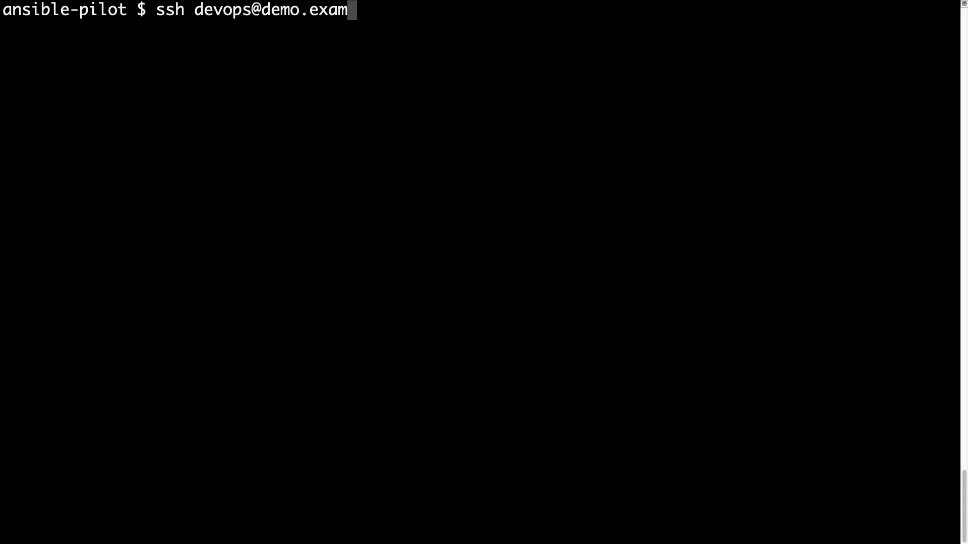
text(ple.com)
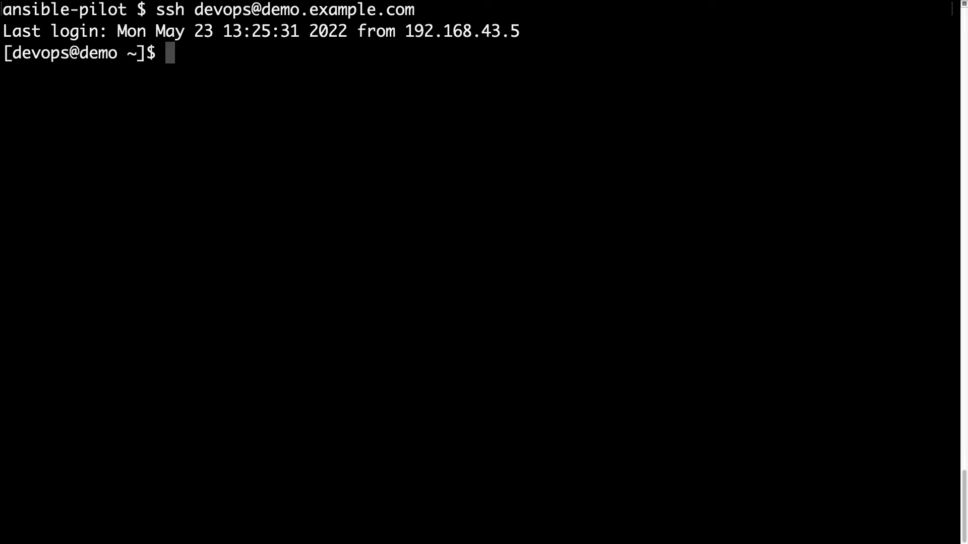
View sshd_config with sudo less, find PermitRootLogin no, then quit and exit.
text(sudo)
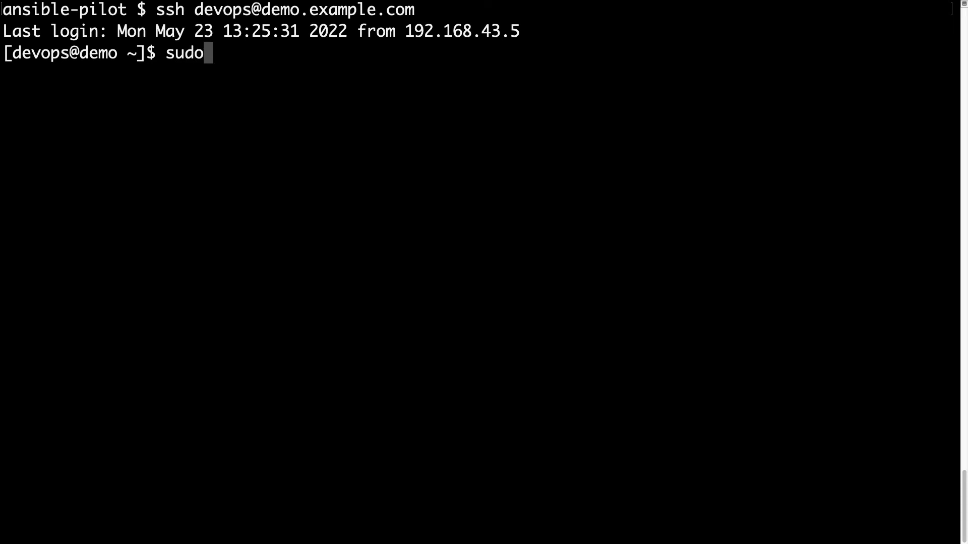
text(less /e)
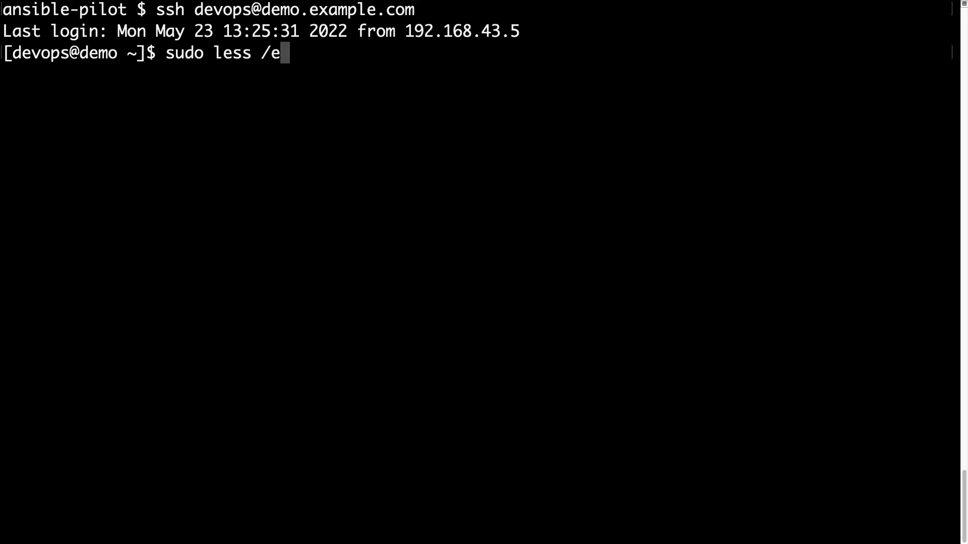
text(tc/ssh/)
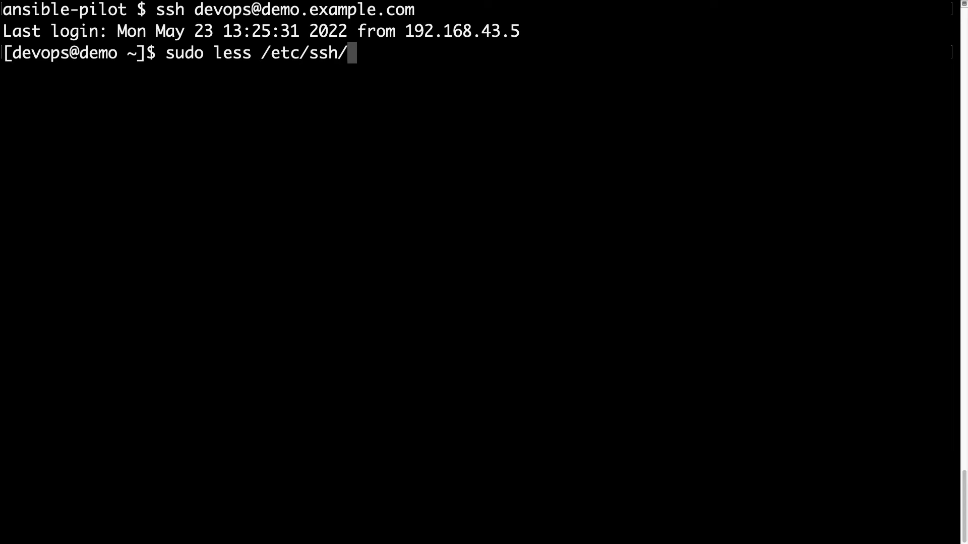
text(sshd_config)
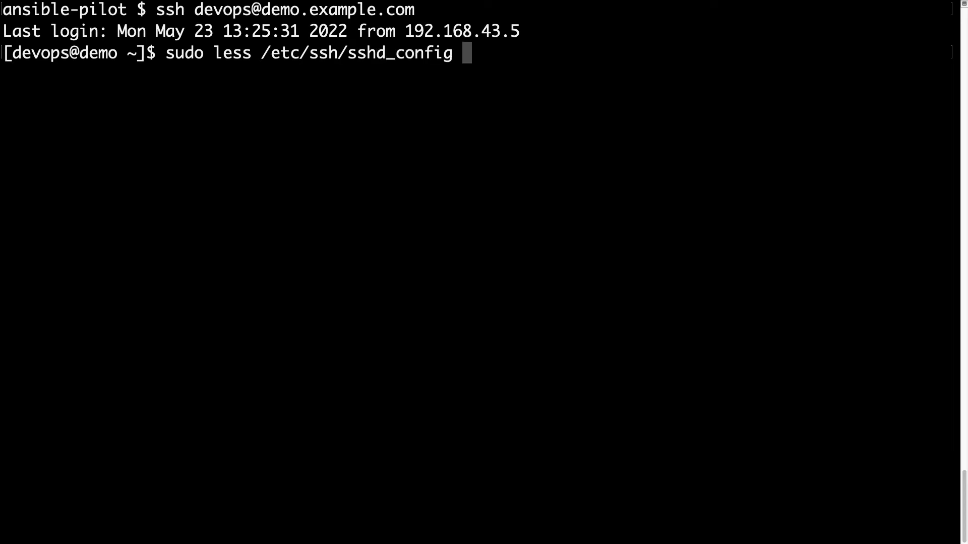
key(Return)
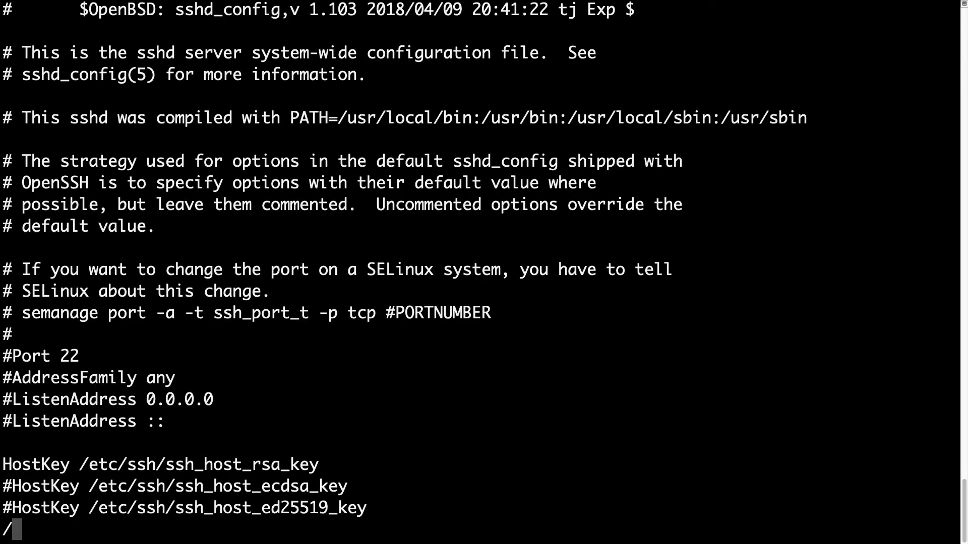
text(Permit)
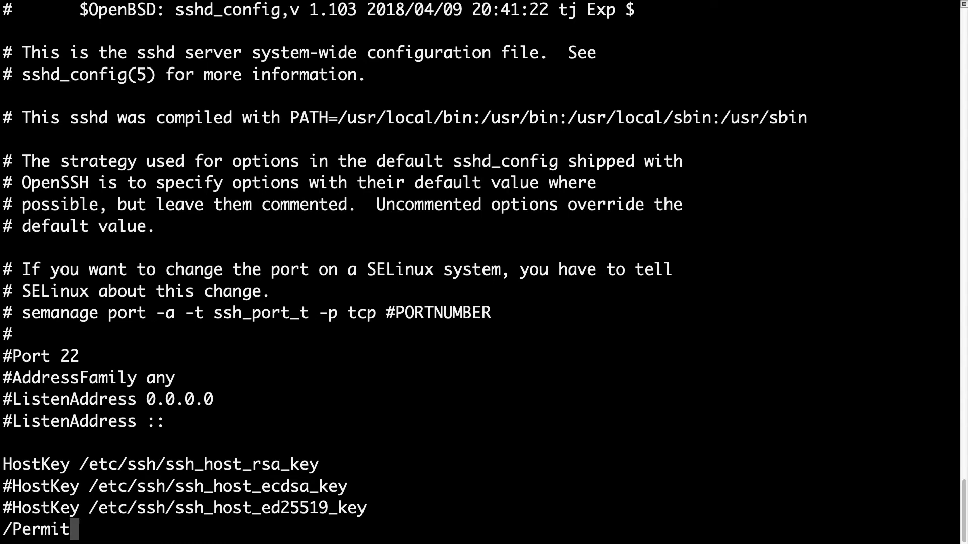
text(Root)
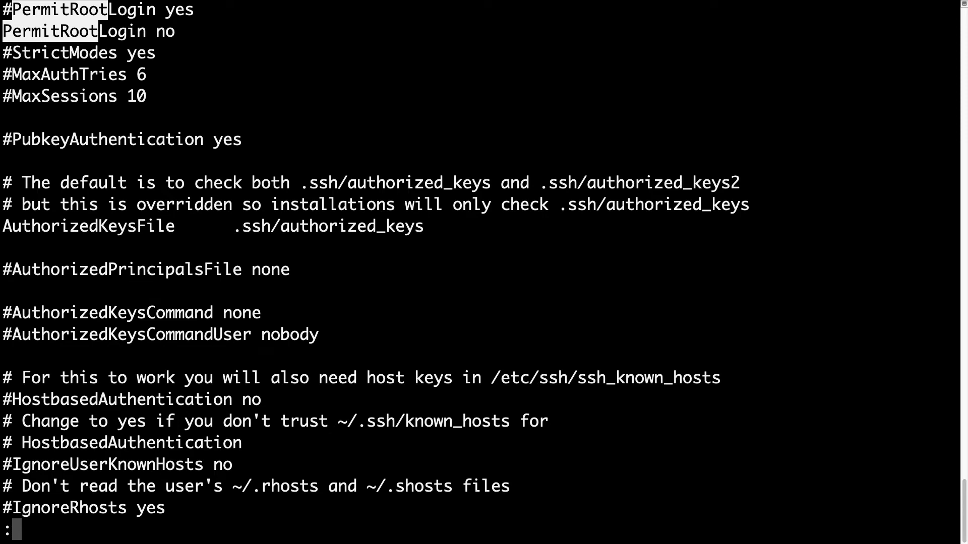
key(q)
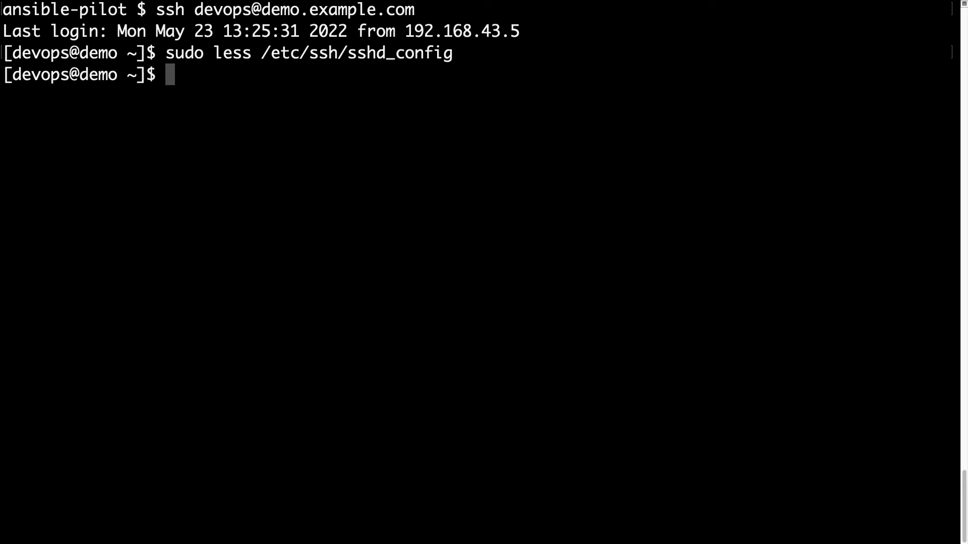
text(exit)
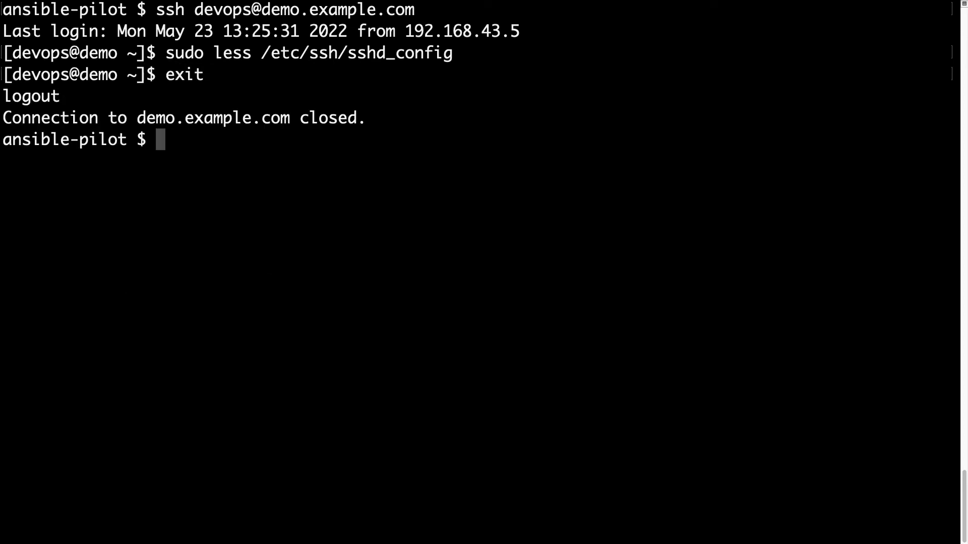
Run enable_root_login.yml with --check using the virtualmachines/demo/inventory inventory.
text(ansible-)
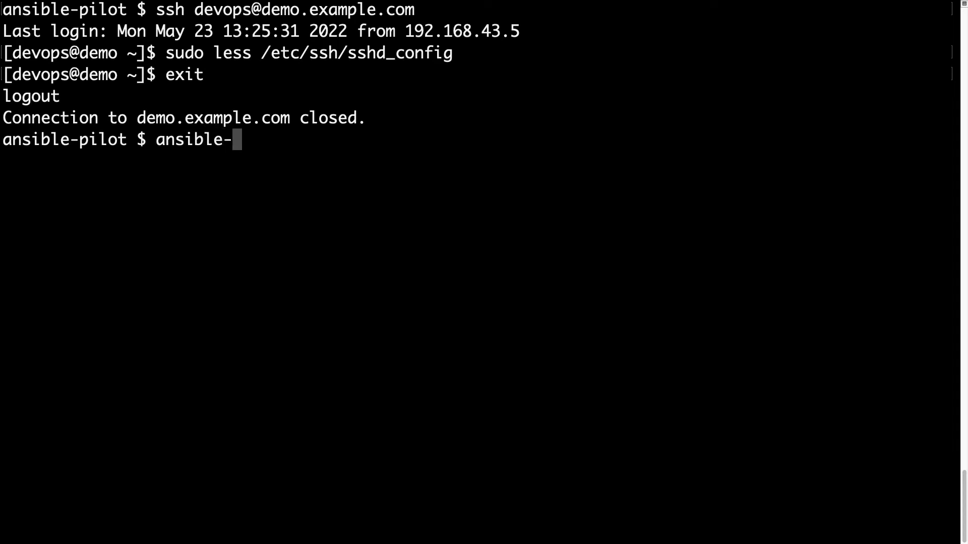
text(playbook)
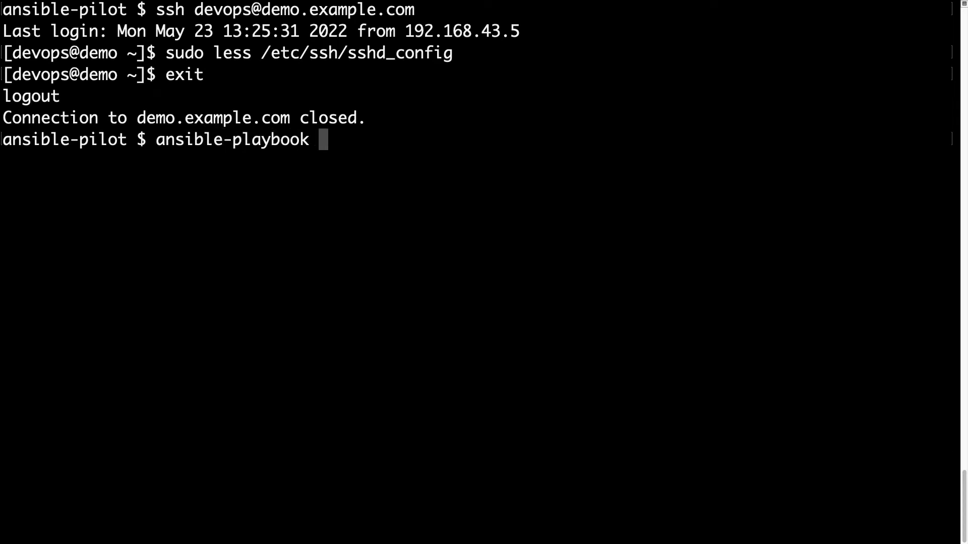
text(-i virtualmachines/)
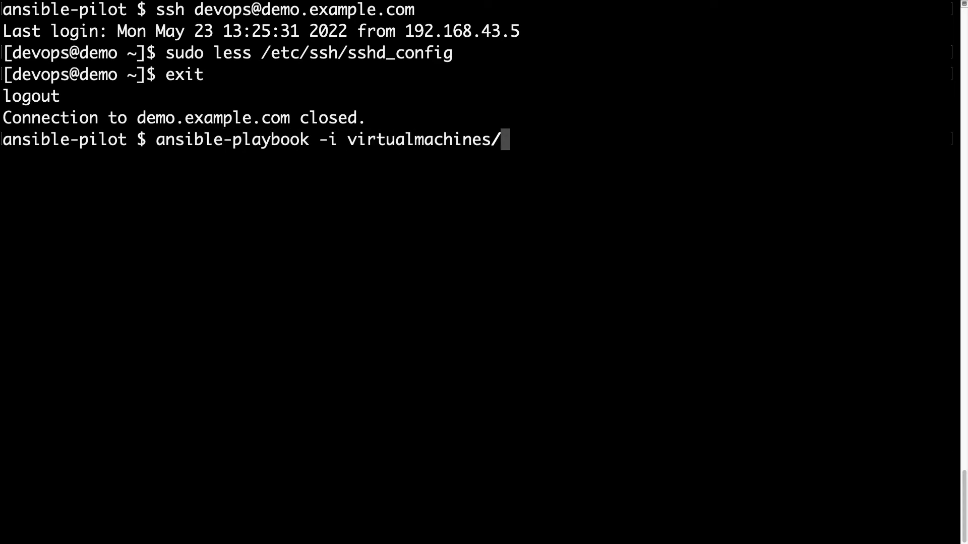
text(demo/)
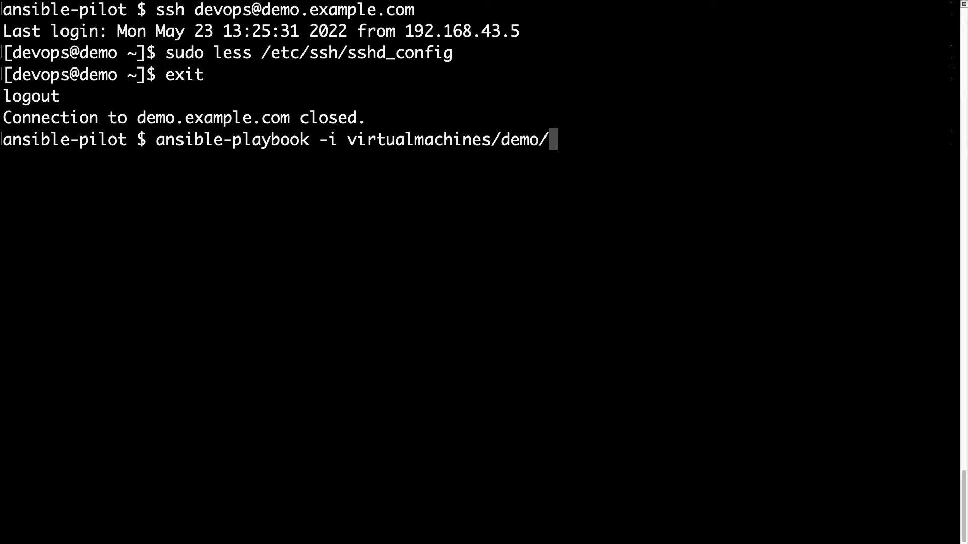
text(inventory)
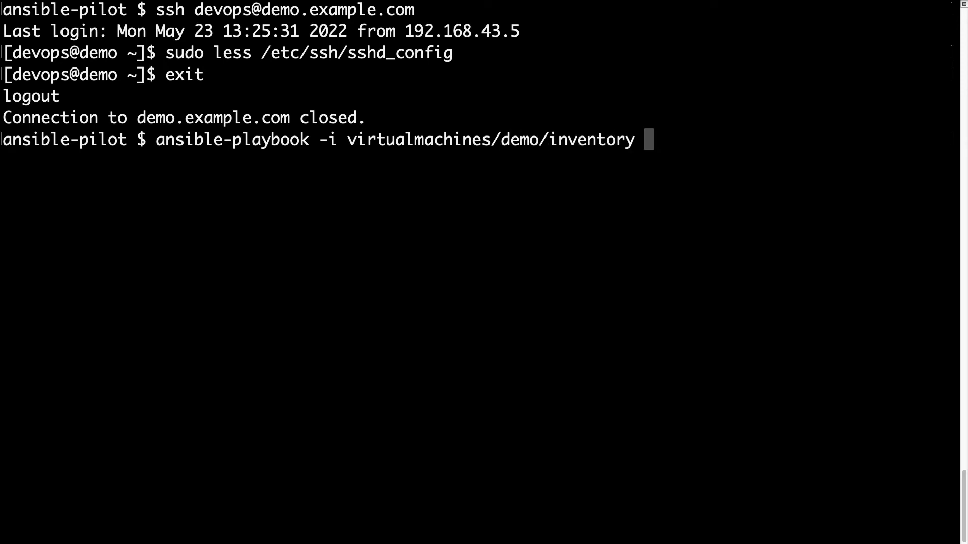
text(edit\ s)
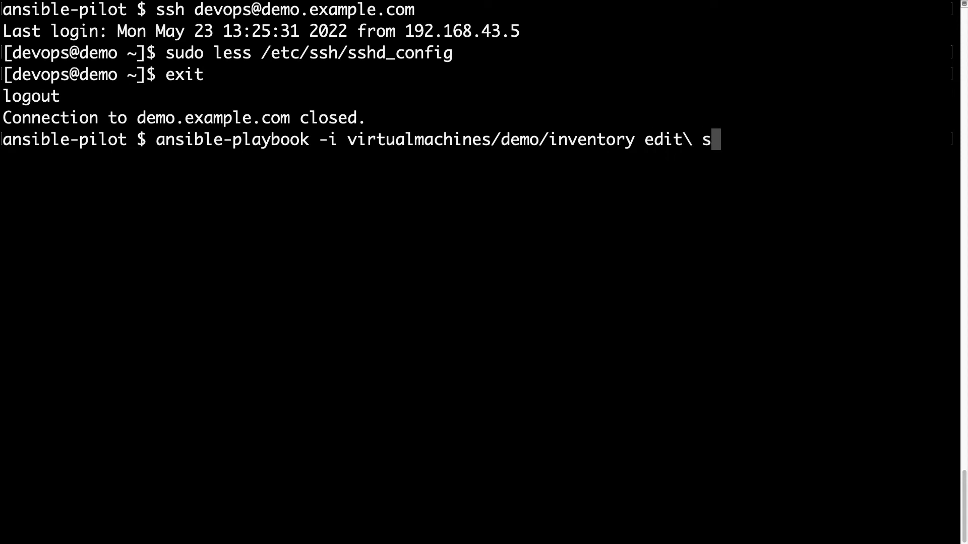
text(ingle-line\ text/)
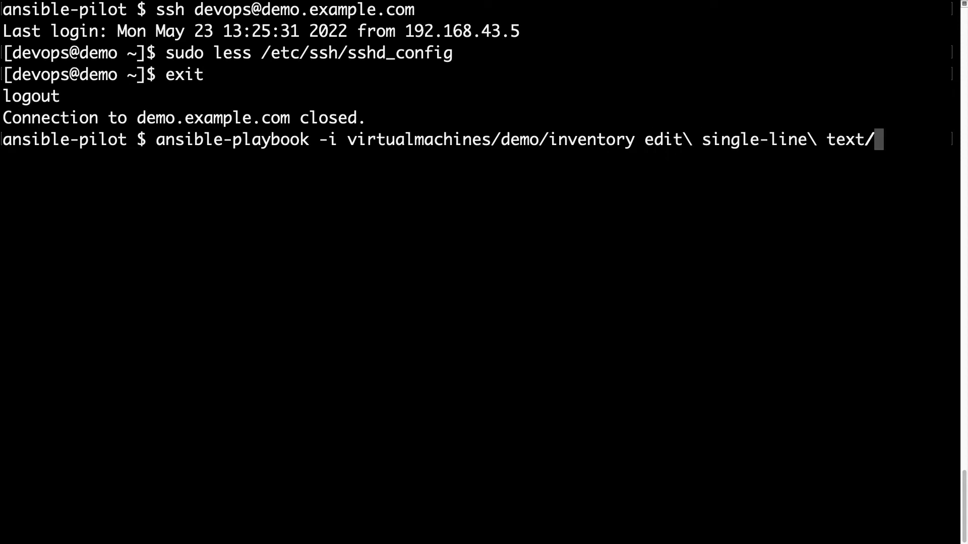
text(enable_root_login.yml)
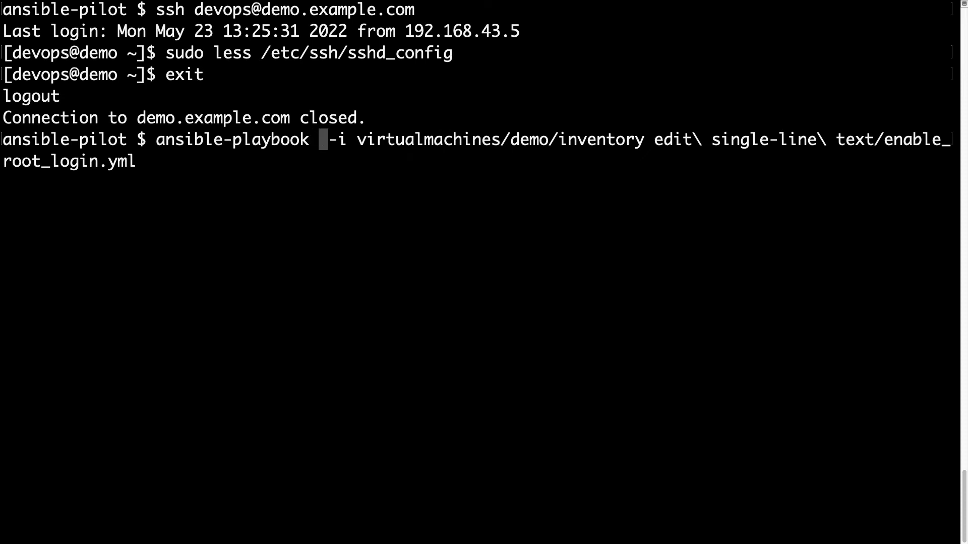
text(--check)
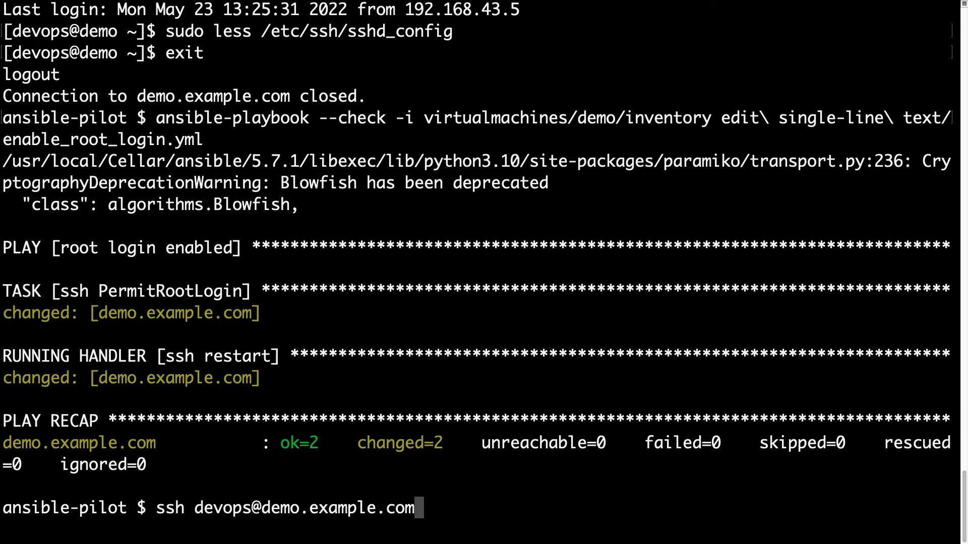
Grep sshd_config on the demo host, showing PermitRootLogin still no, and type exit.
text(sudo grep ^)
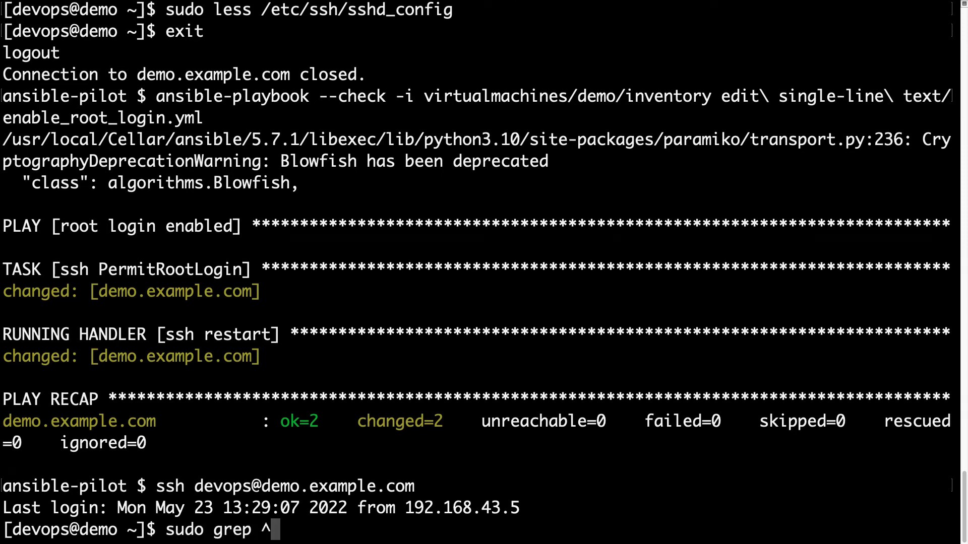
text(PermitR)
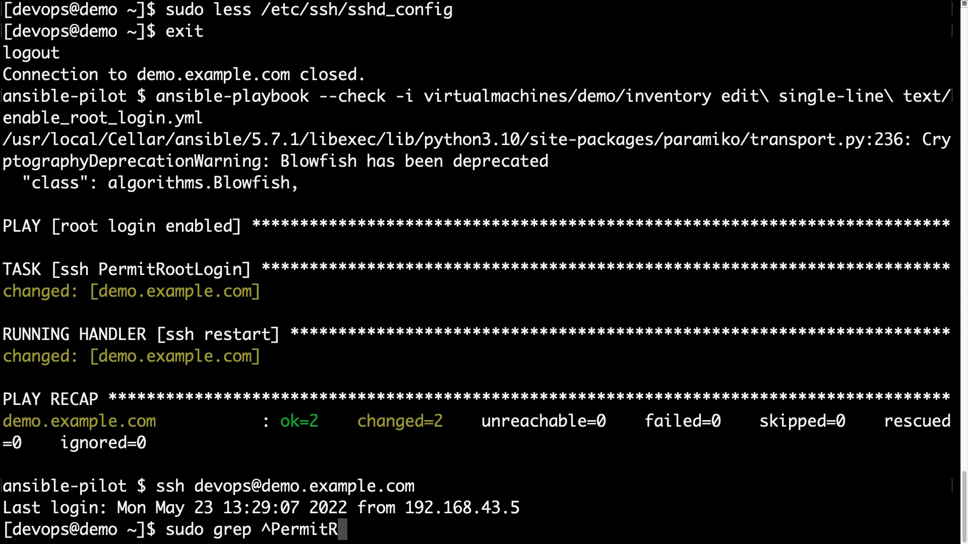
text(ootLogin /)
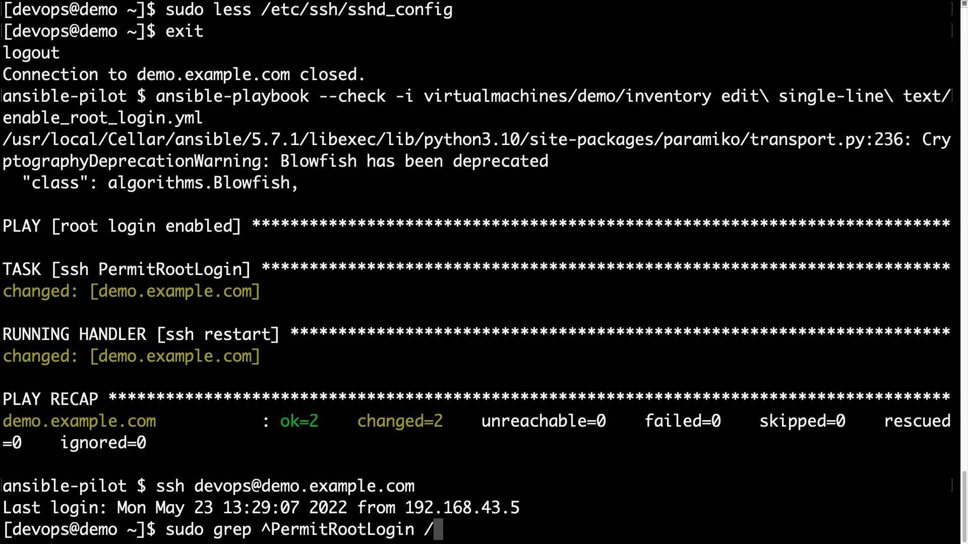
text(etc/ssh/)
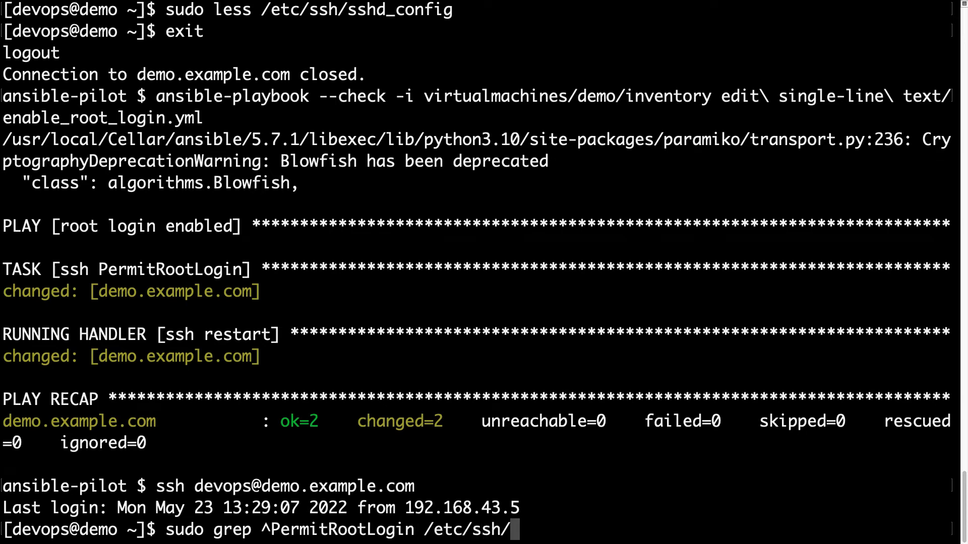
text(sshd_config)
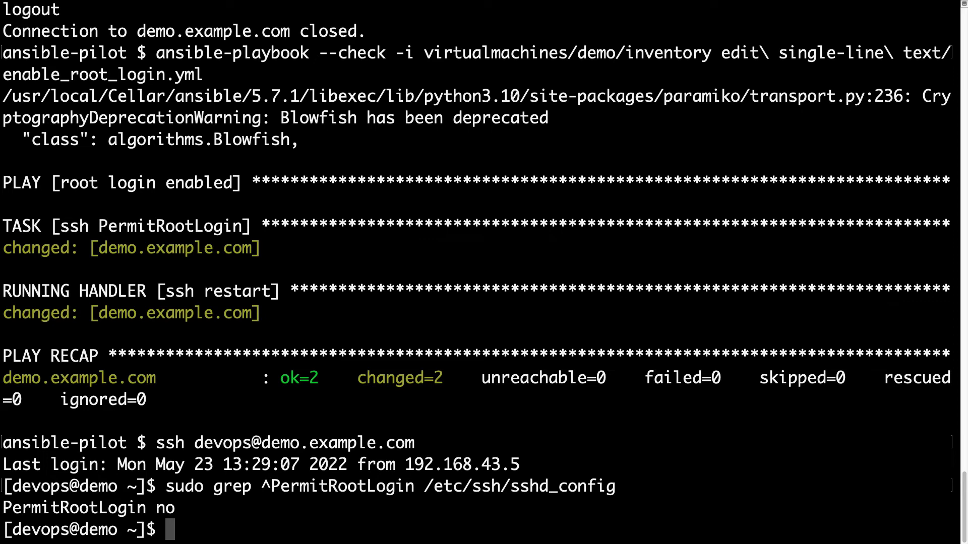
text(exit)
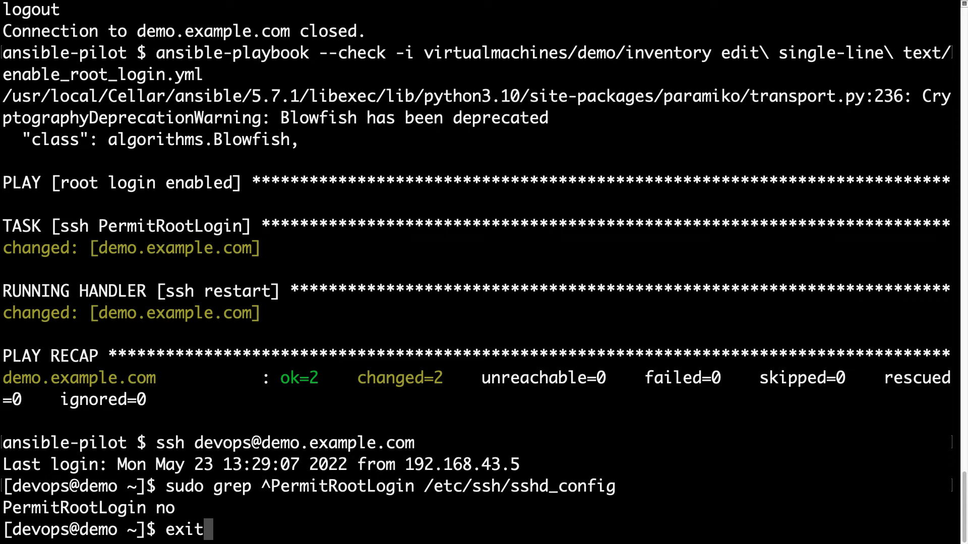
Log out and rerun enable_root_login.yml with --check --diff, previewing PermitRootLogin no to yes.
key(Return)
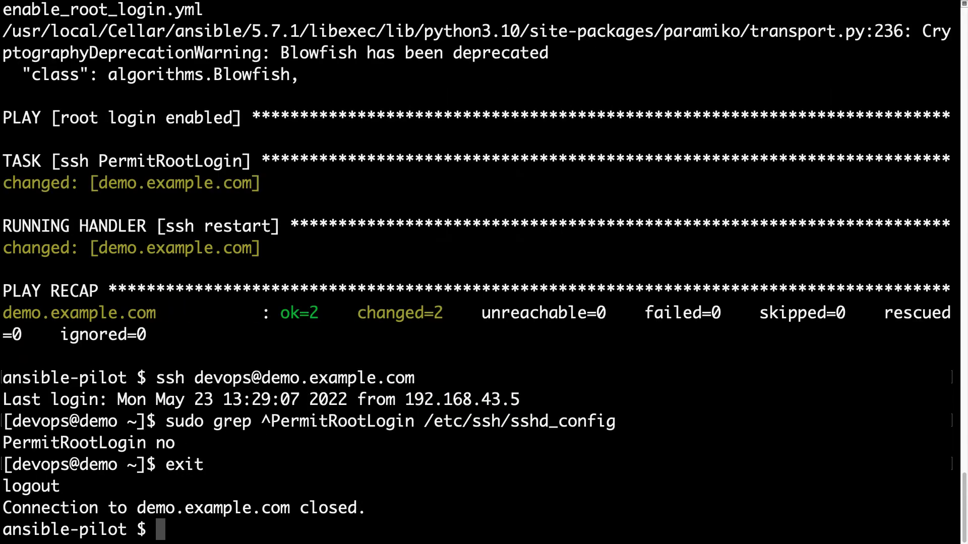
text(ssh devops@demo.example.com)
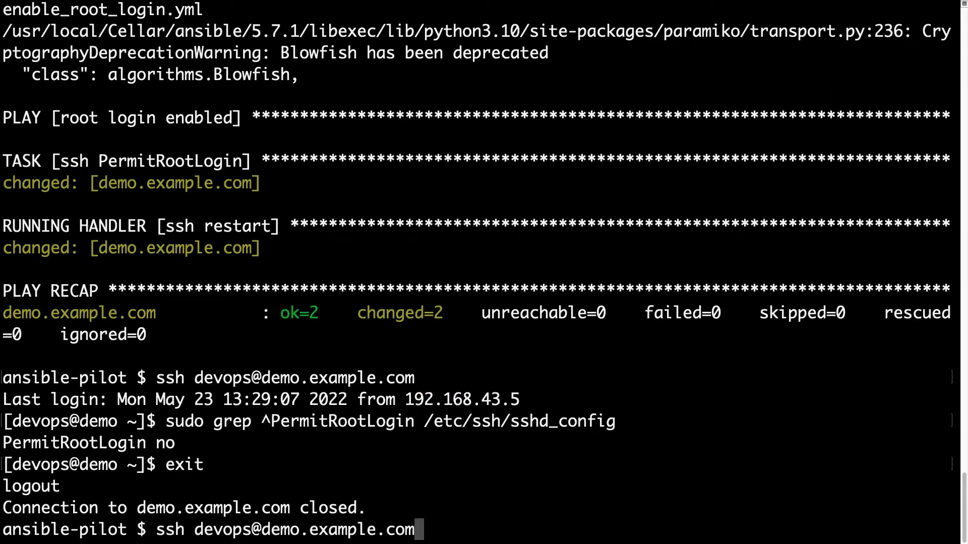
text(ansible-playbook --check -i virtualmachines/demo/inventory edit\ single-line\ text/enable_root_login.yml)
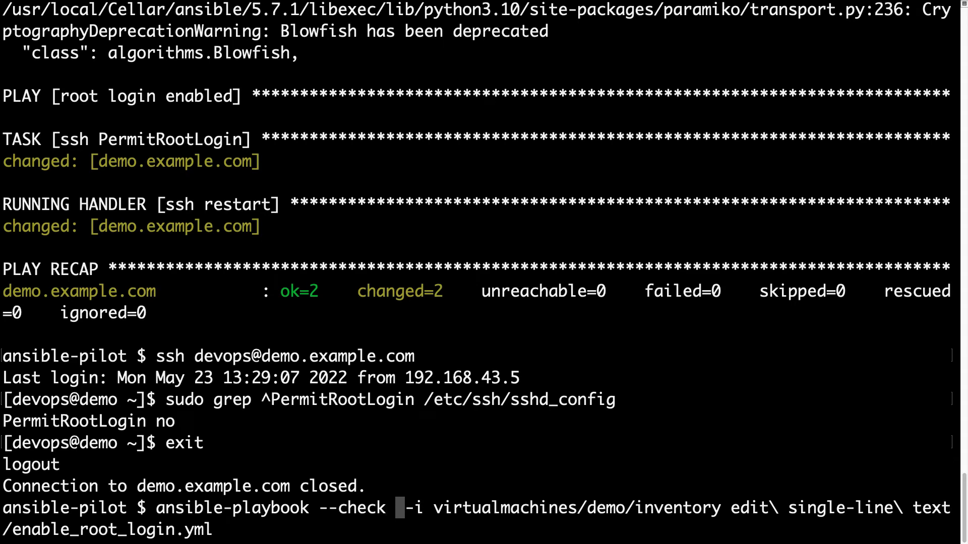
text(--diff)
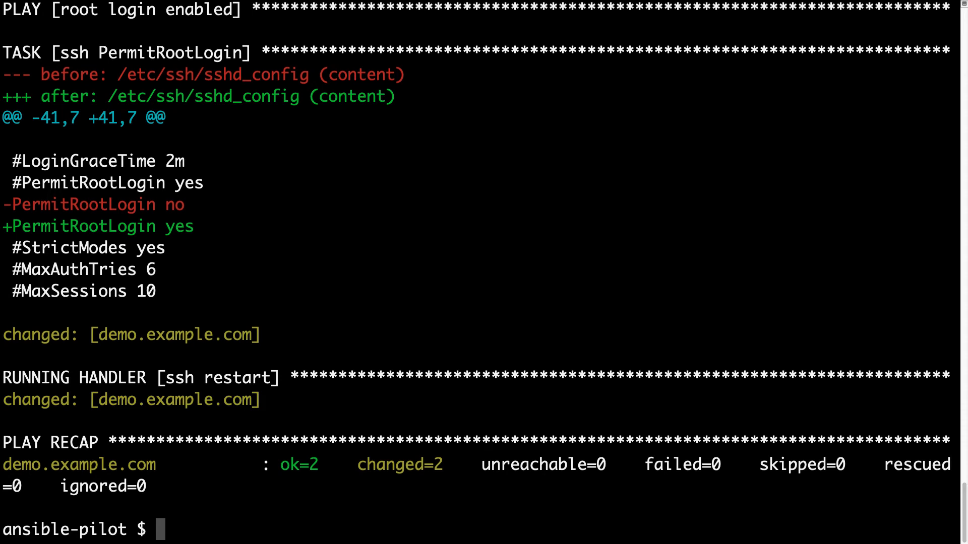
SSH in, grep sshd_config showing PermitRootLogin still no, then exit.
text(ssh devops@demo.example.com)
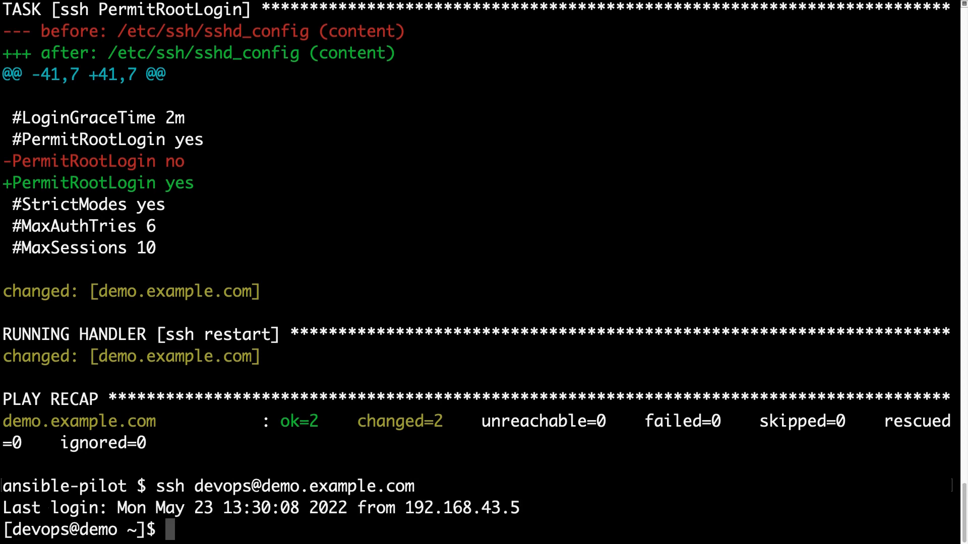
text(sudo grep ^PermitRootLogin /etc/ssh/sshd_config)
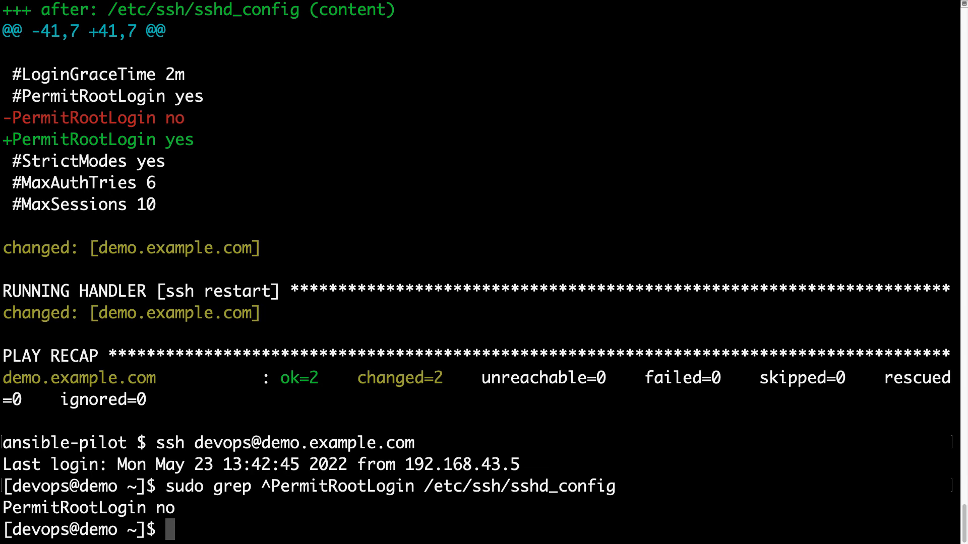
text(exit)
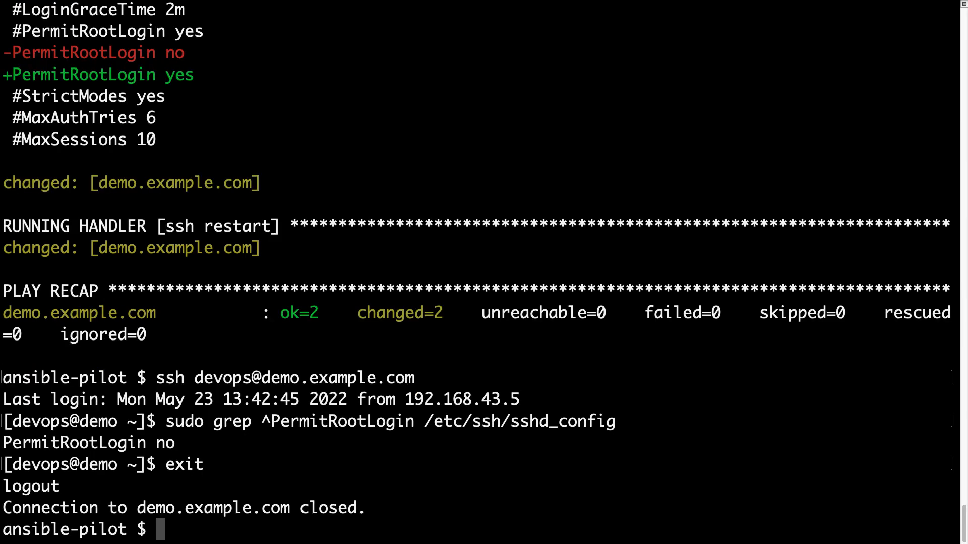
Run ansible-playbook --diff on enable_root_login.yml against the demo inventory, then reconnect to demo.example.com.
text(ansible-playbook --check --diff -i virtualmachines/demo/inventory edit\ single-line\ text/enable_root_login.yml)
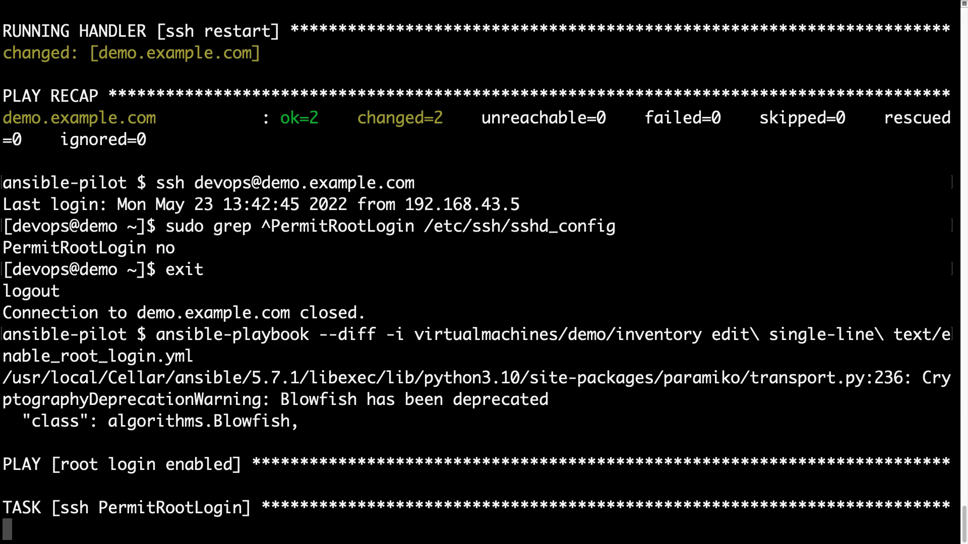
scroll(down, 3)
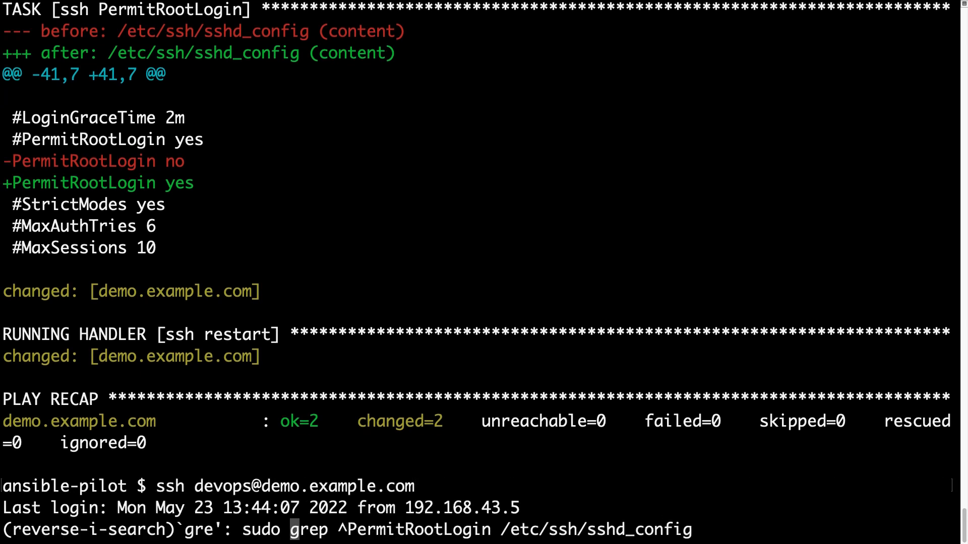
key(Return)
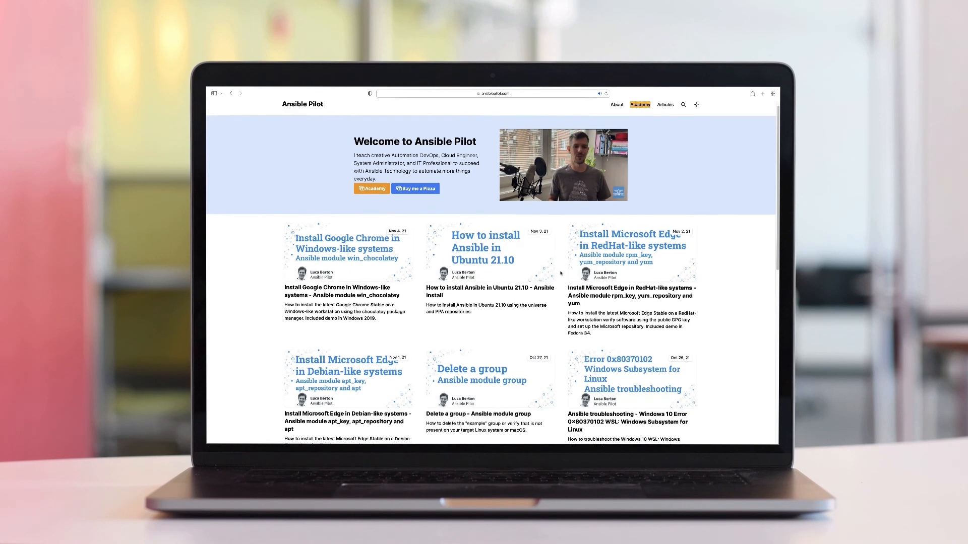
scroll(down, 3)
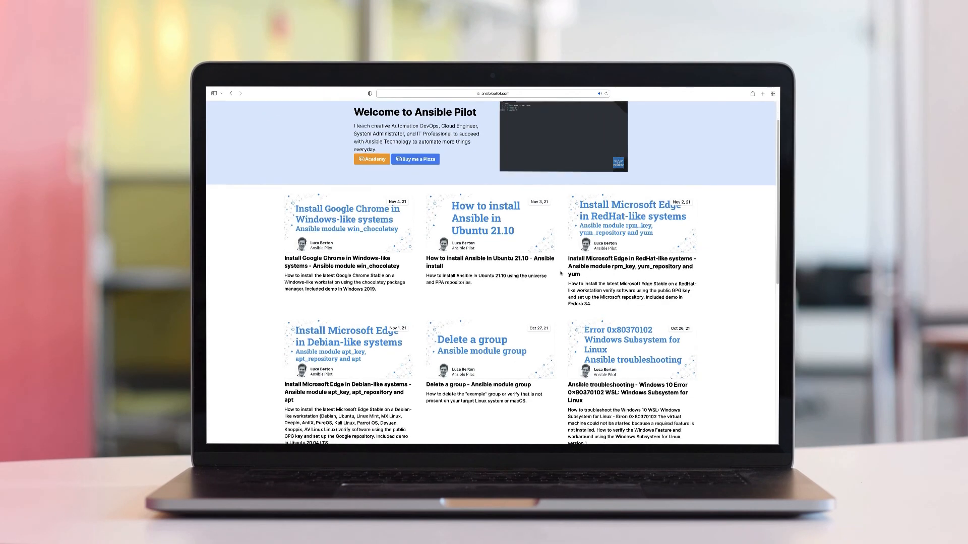
scroll(down, 3)
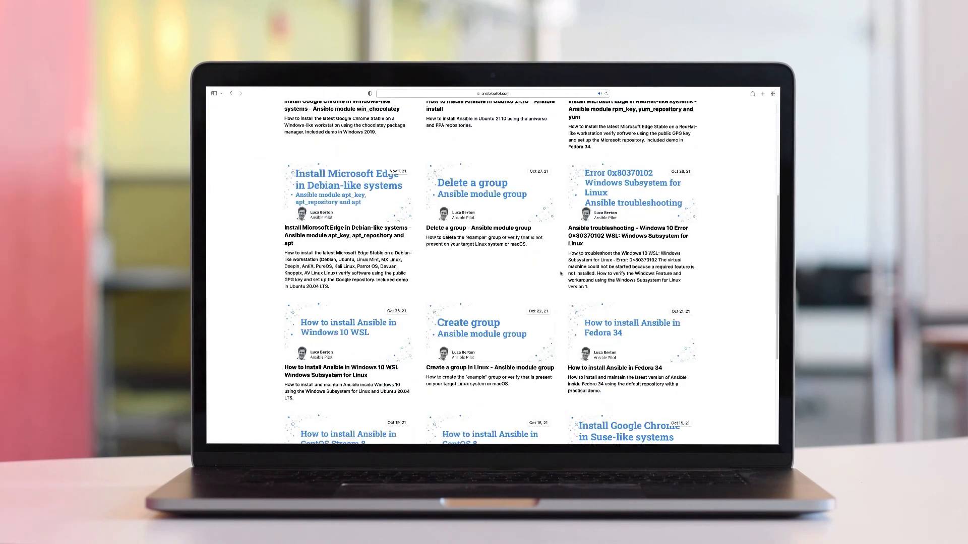
scroll(down, 3)
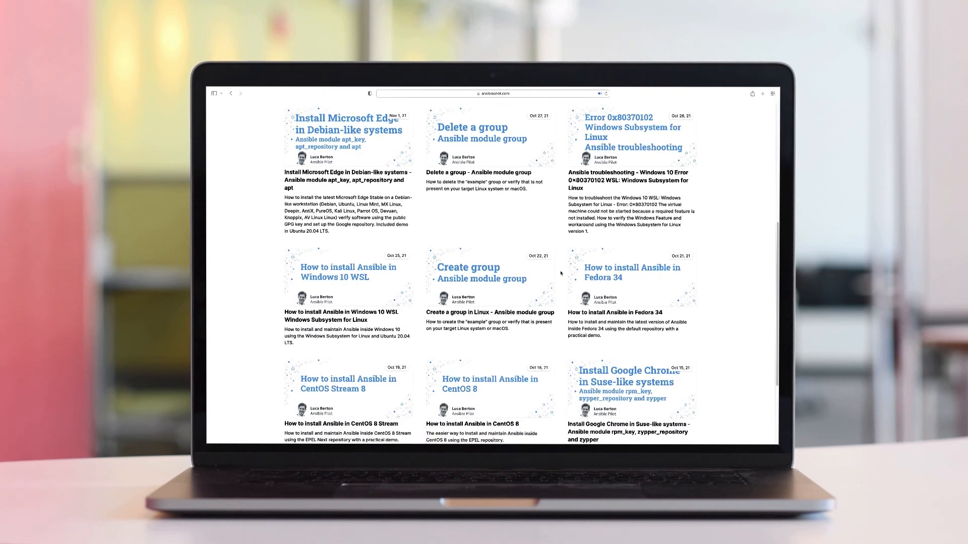
scroll(down, 3)
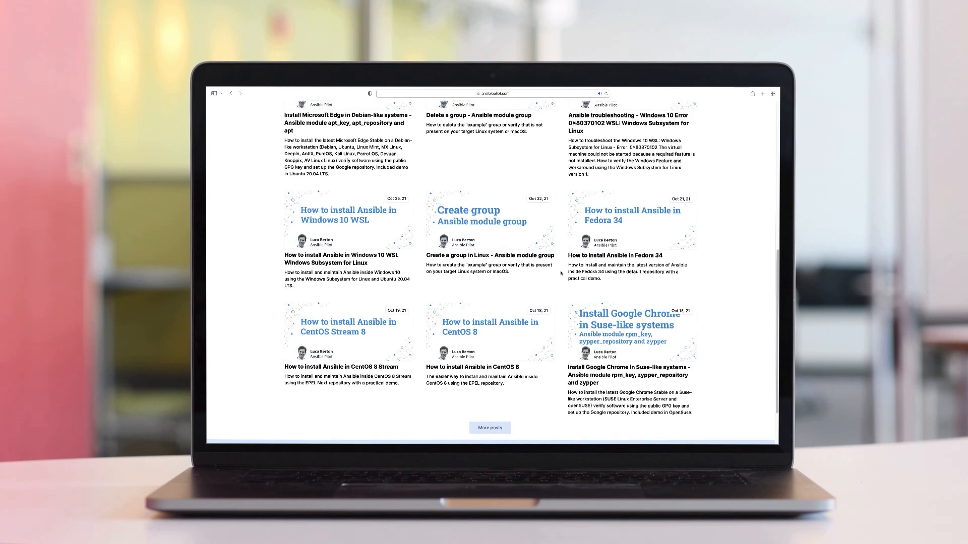